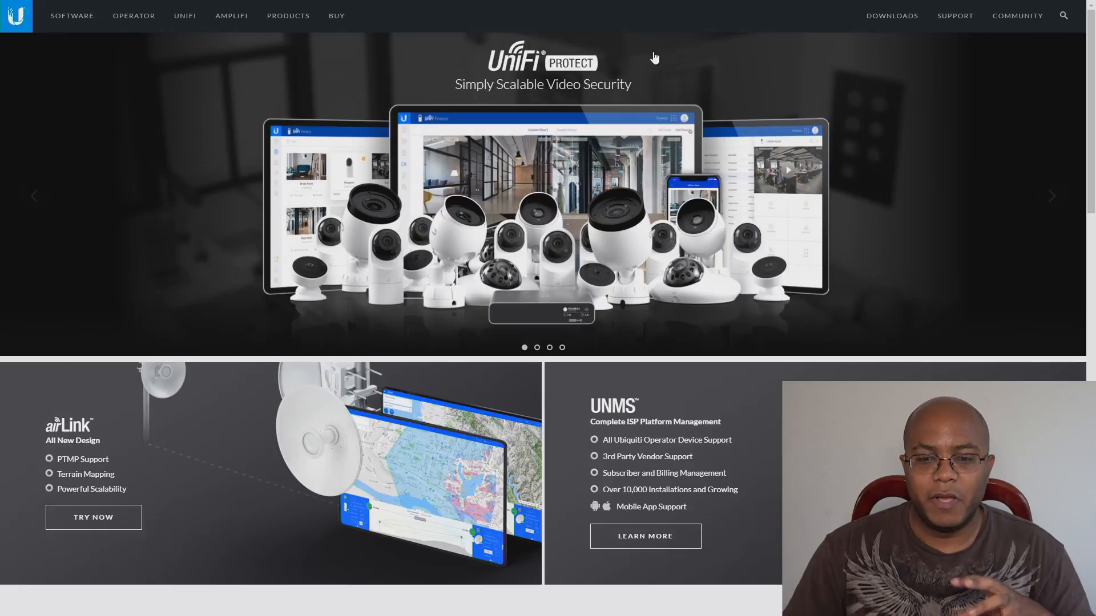
{"action": "mouse_move", "coordinate": [336, 106]}
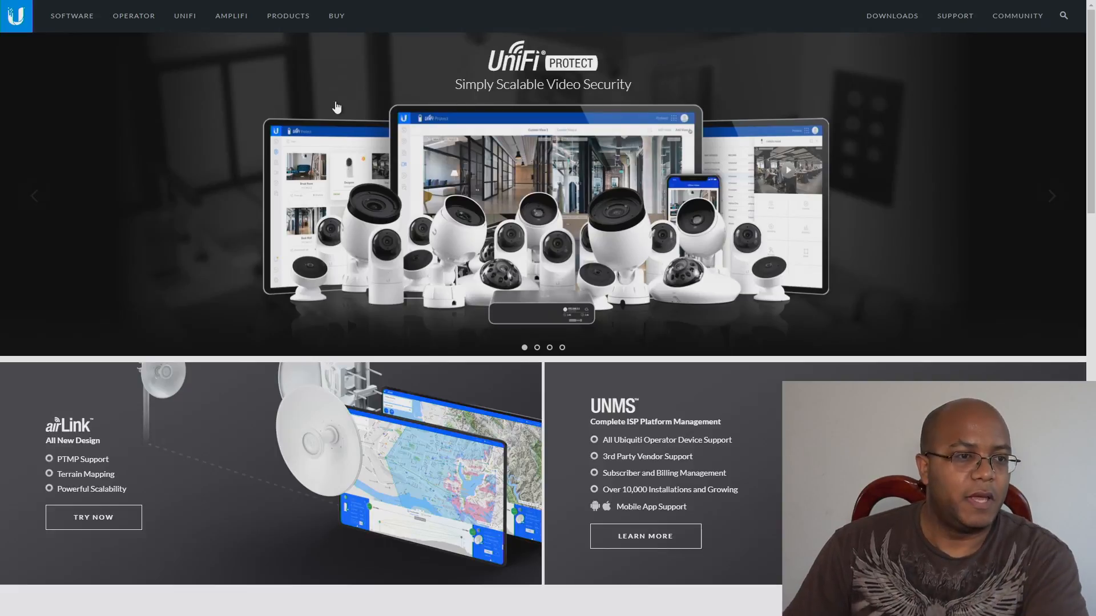
Browse the UniFi product page and preview the Security Gateways models
{"action": "left_click", "coordinate": [184, 15]}
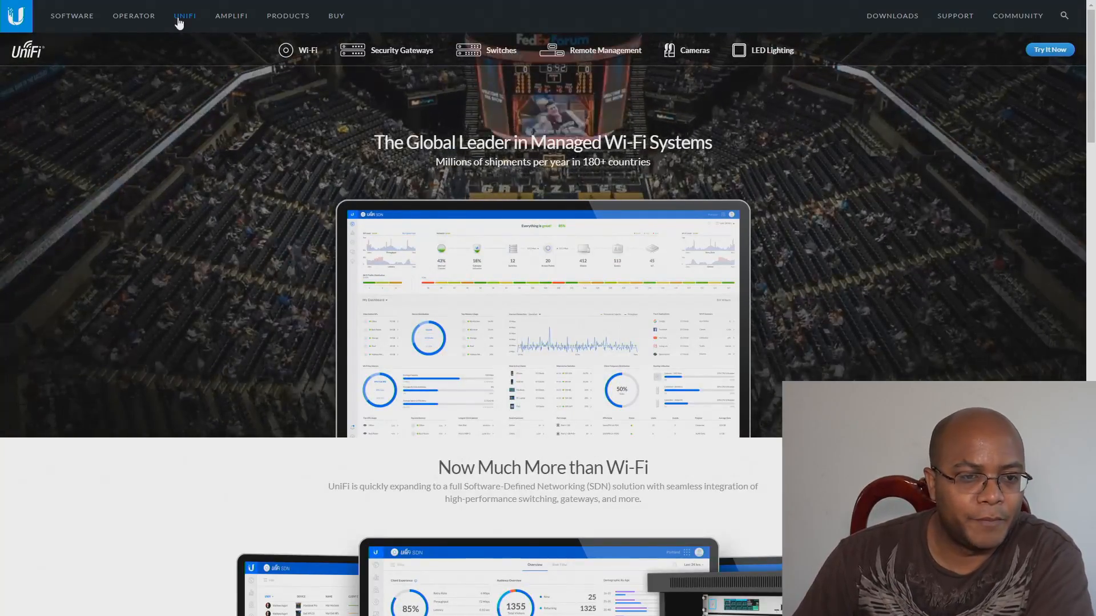
{"action": "left_click", "coordinate": [401, 49]}
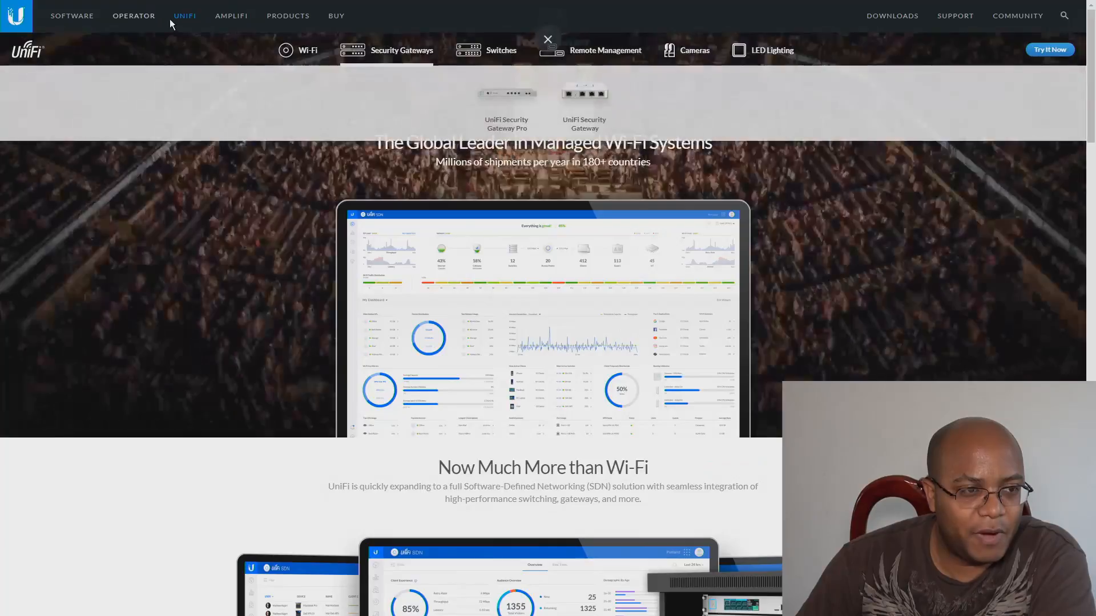
{"action": "left_click", "coordinate": [548, 39]}
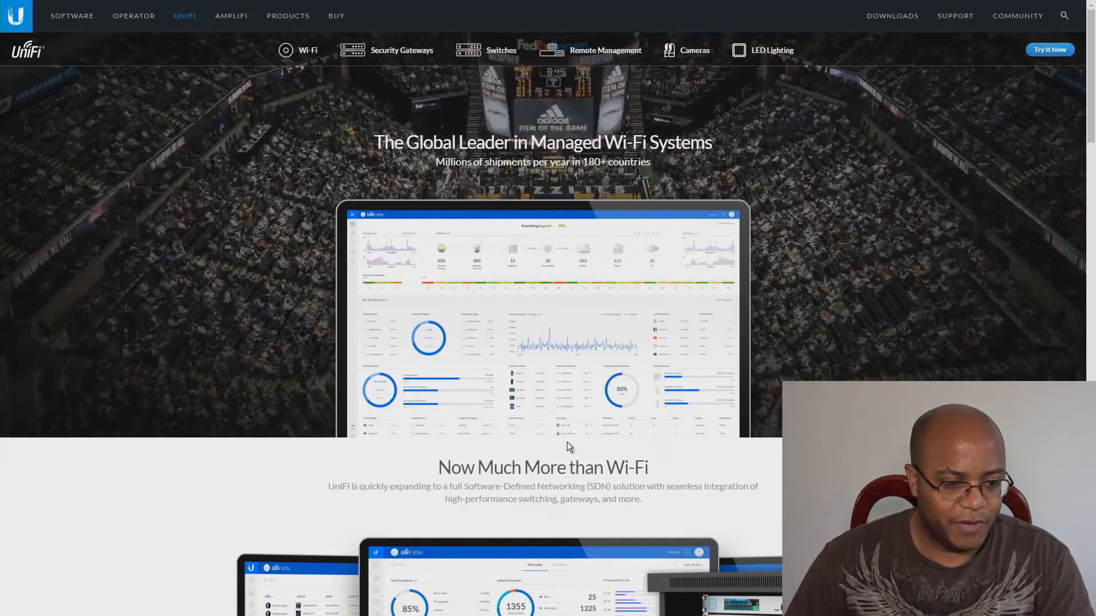
{"action": "left_click", "coordinate": [13, 605]}
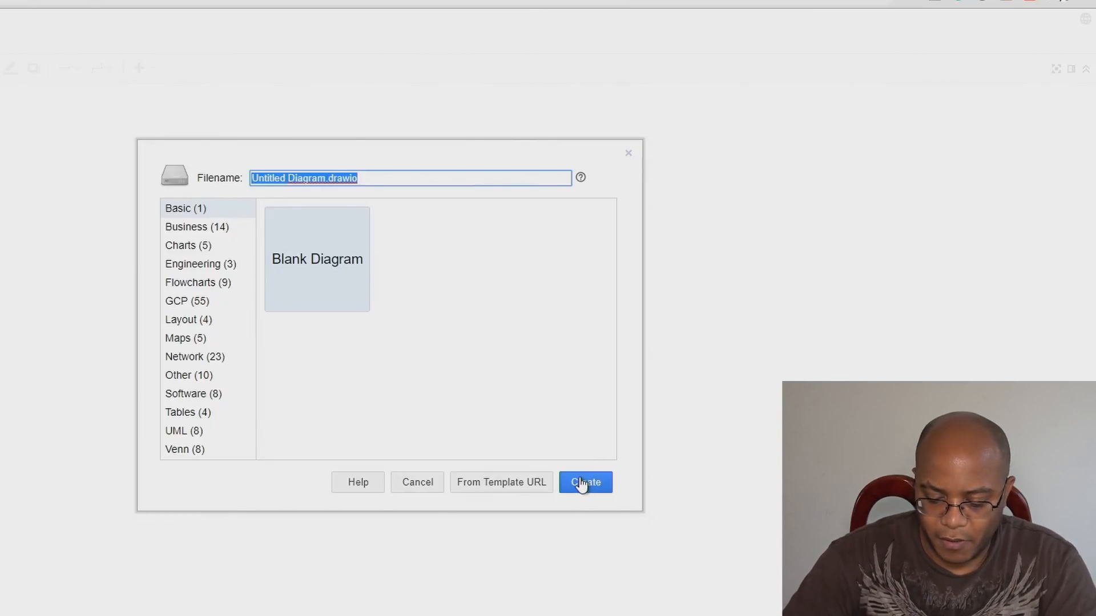
Create a blank diagram named 'basic'
{"action": "type", "text": "basic unif"}
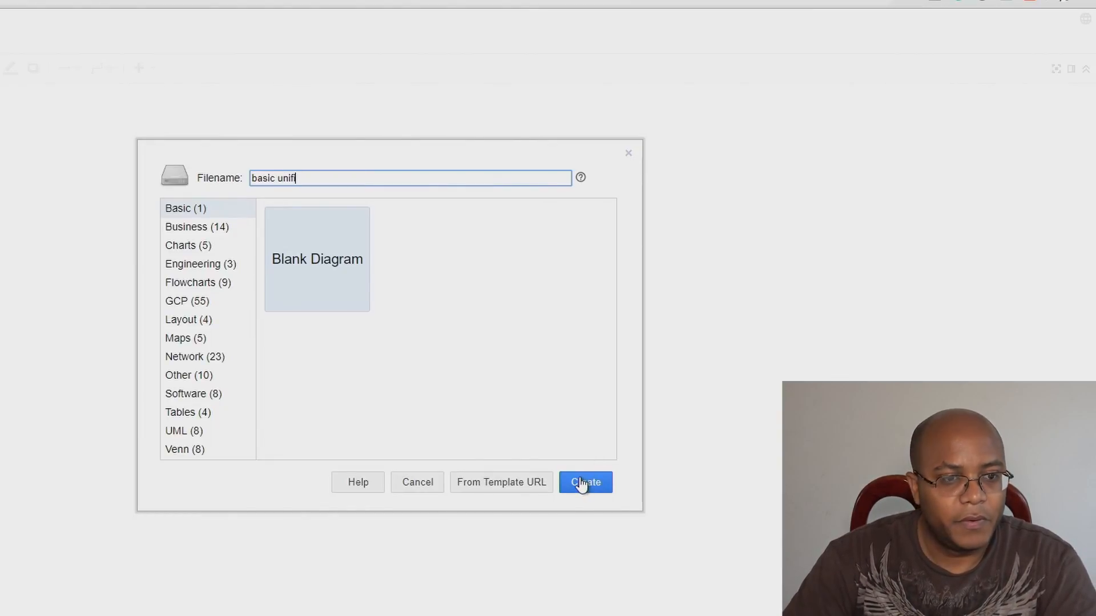
{"action": "key", "text": "Backspace"}
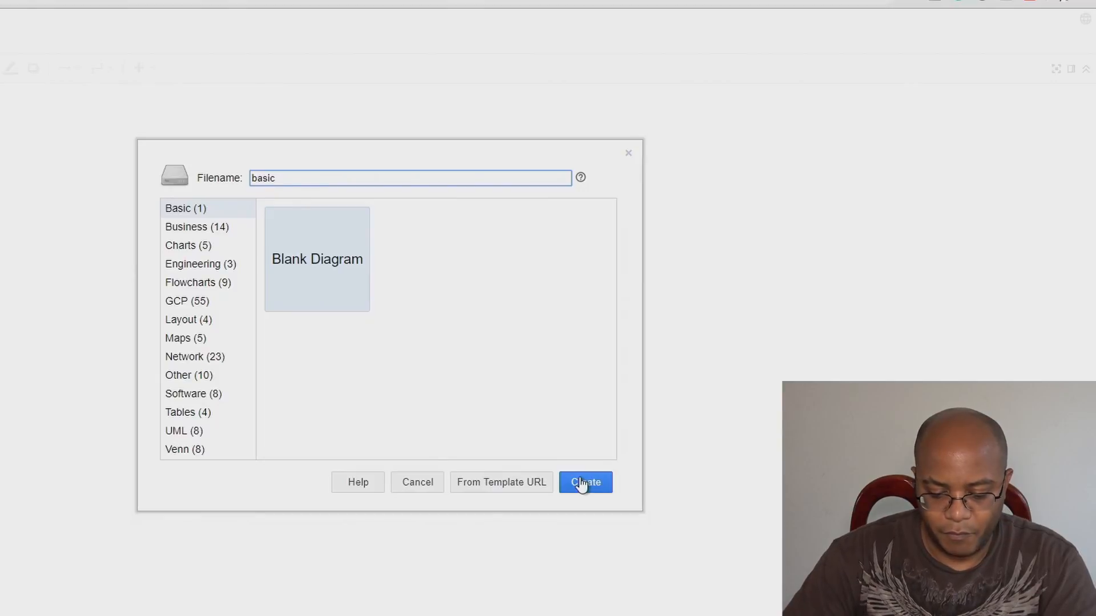
{"action": "left_click", "coordinate": [585, 483]}
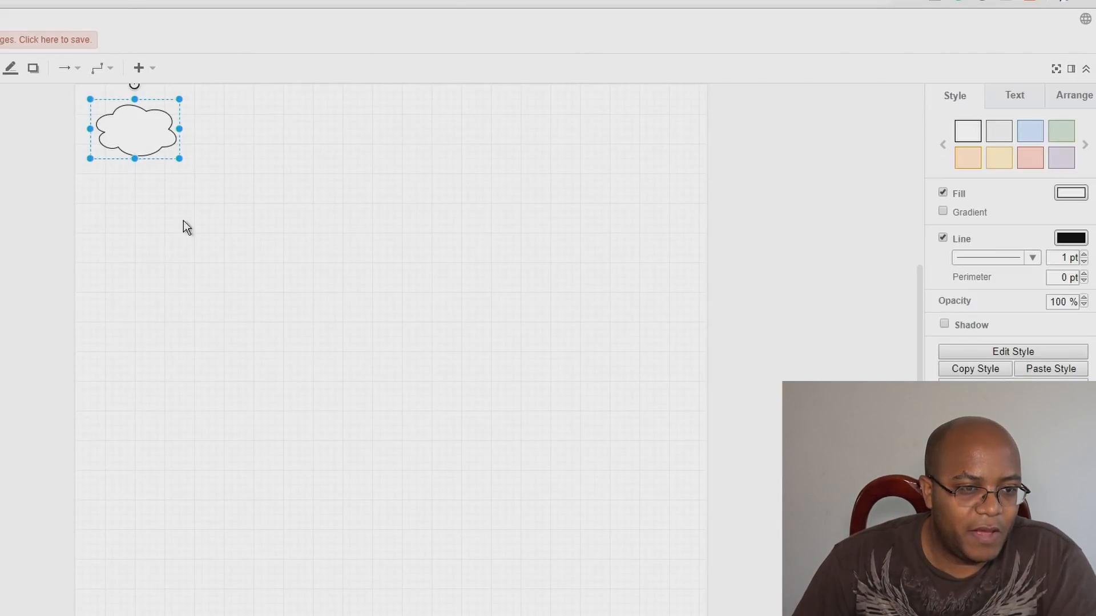
Label the cloud and place a cylinder shape beneath it
{"action": "double_click", "coordinate": [134, 128]}
{"action": "type", "text": "internet"}
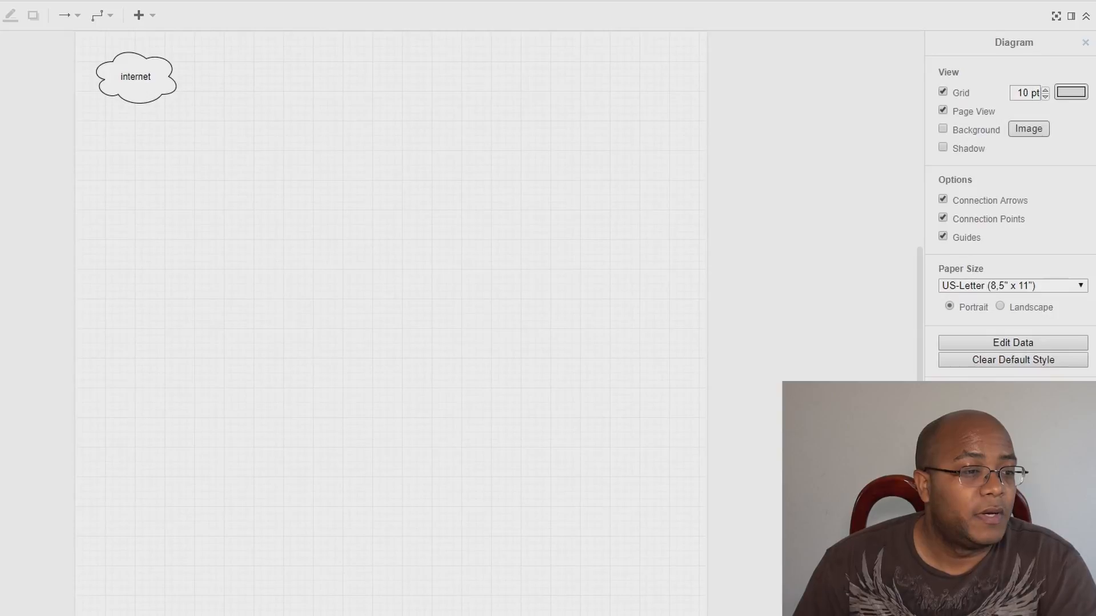
{"action": "left_click_drag", "start_coordinate": [222, 169], "coordinate": [271, 222]}
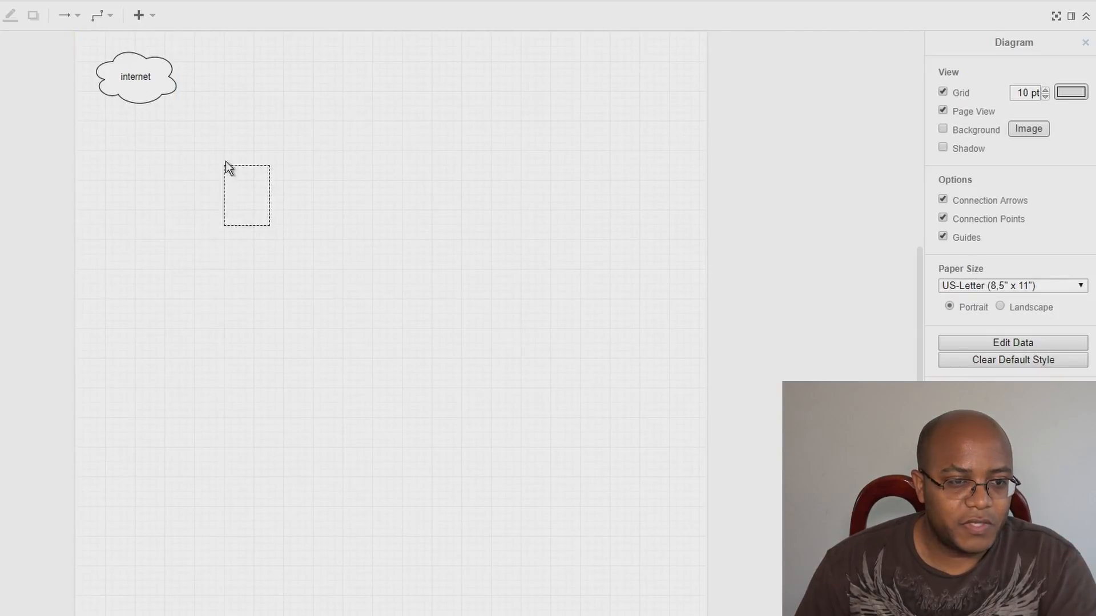
{"action": "left_click_drag", "start_coordinate": [246, 194], "coordinate": [217, 158]}
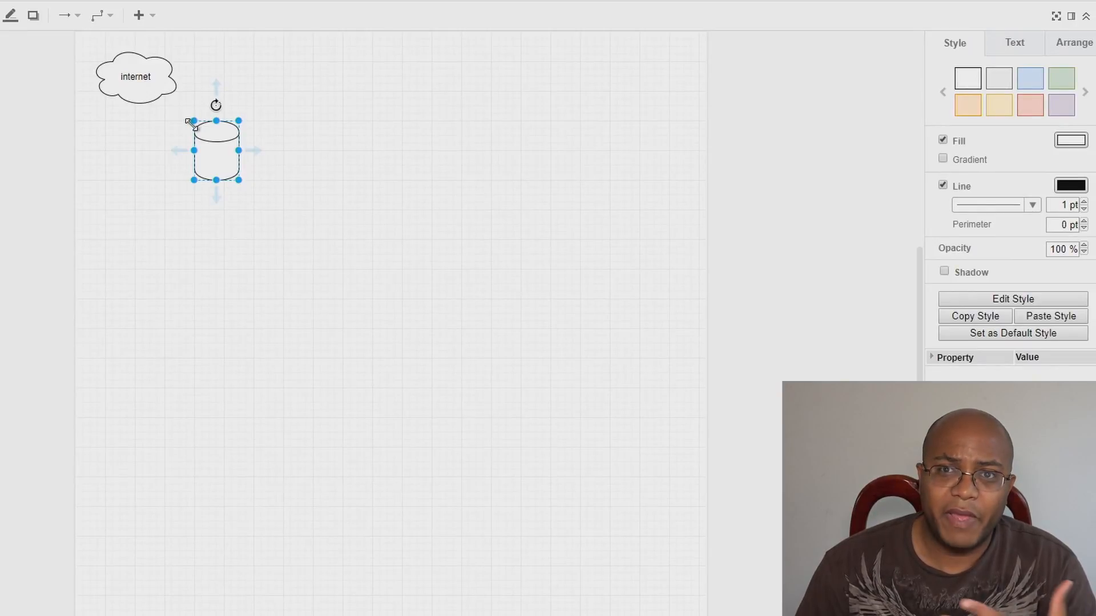
{"action": "mouse_move", "coordinate": [149, 100]}
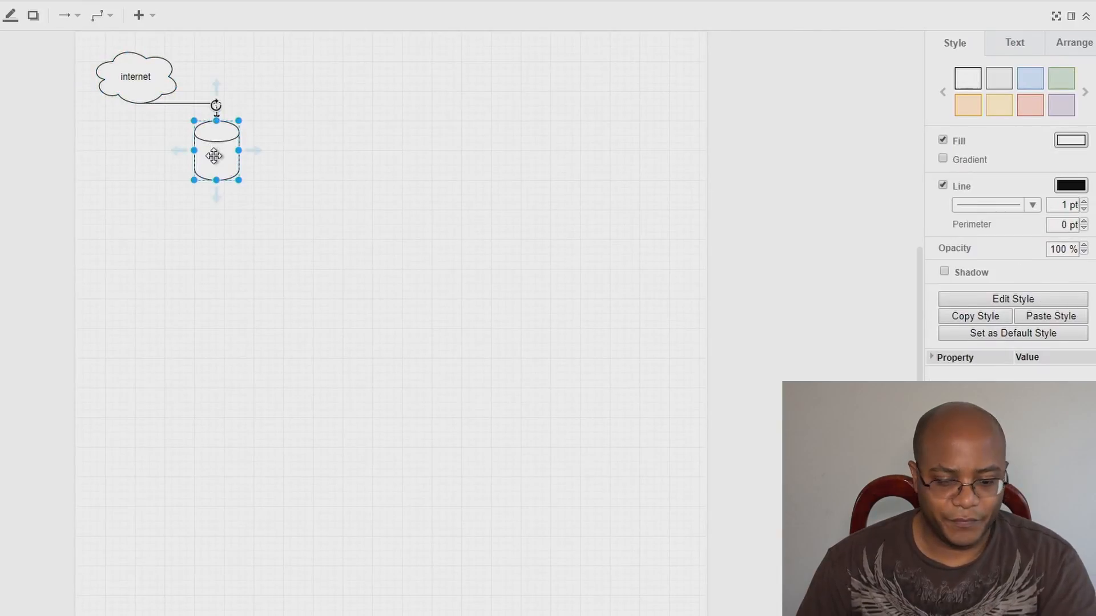
Label the cylinder 'modem' and the circle 'router'
{"action": "double_click", "coordinate": [216, 152]}
{"action": "type", "text": "router"}
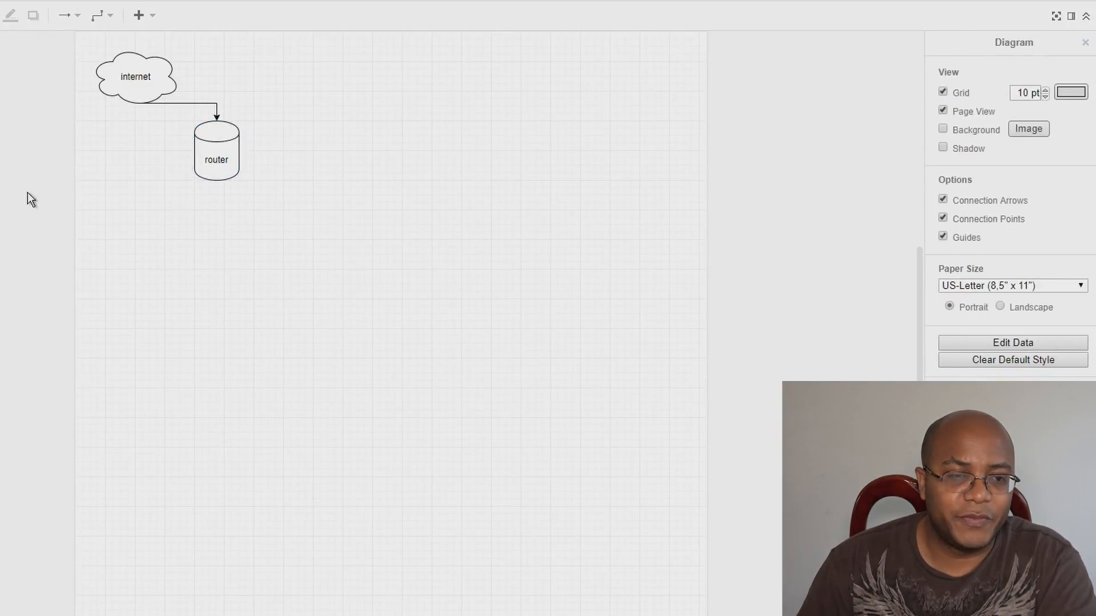
{"action": "left_click", "coordinate": [215, 150]}
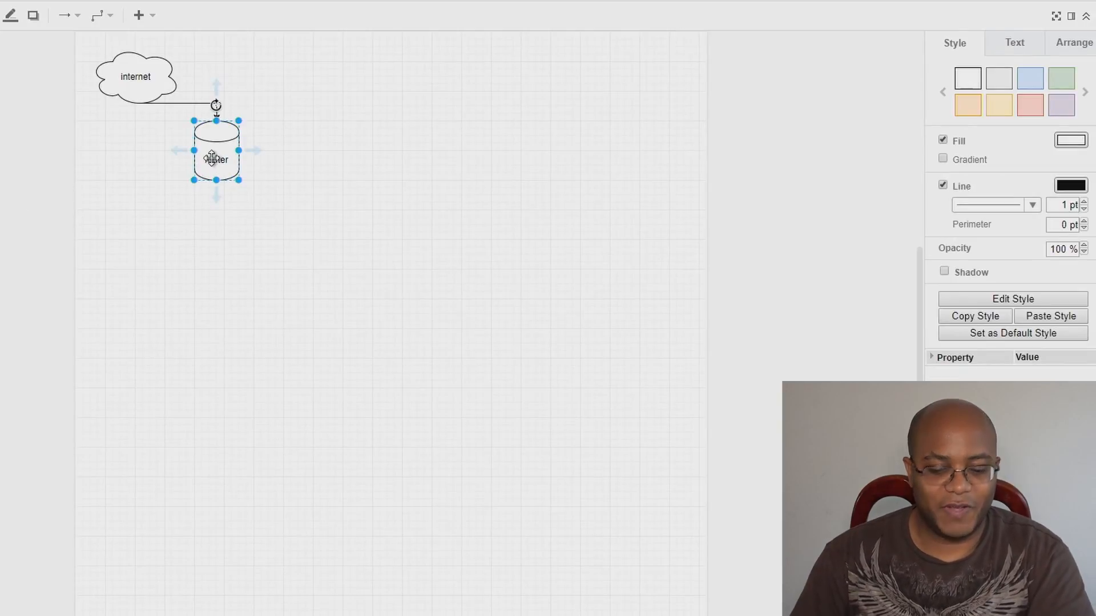
{"action": "double_click", "coordinate": [216, 159]}
{"action": "type", "text": "modem"}
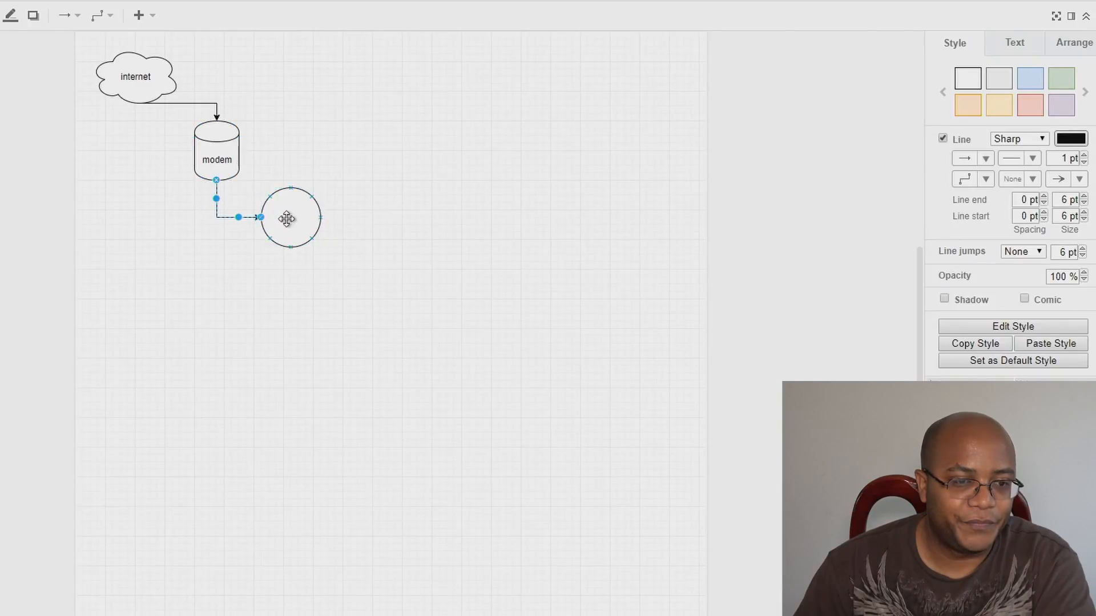
{"action": "double_click", "coordinate": [290, 218]}
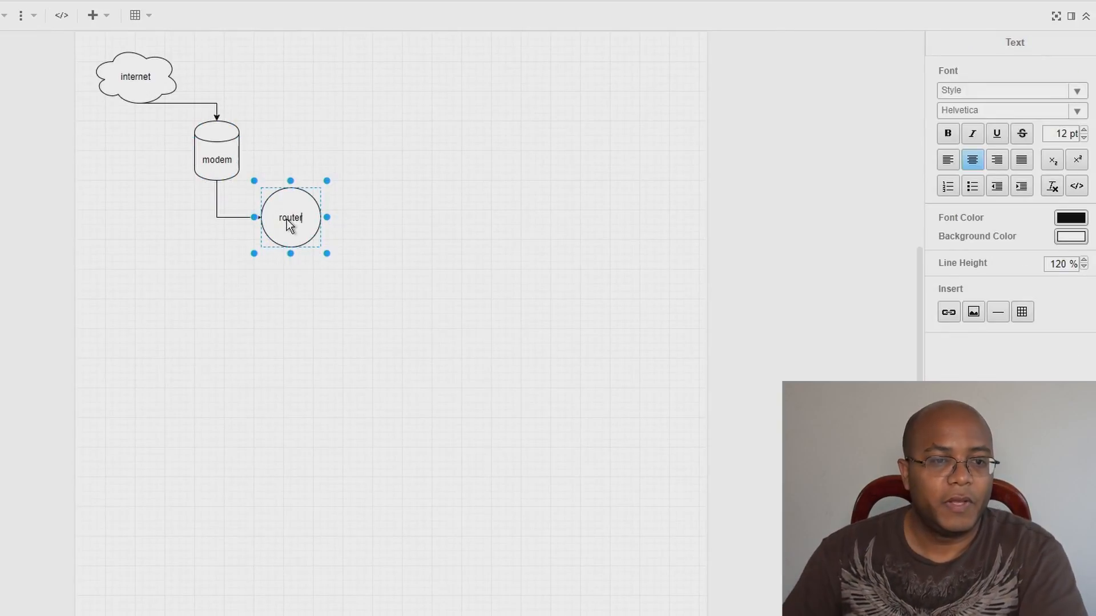
{"action": "left_click", "coordinate": [36, 318]}
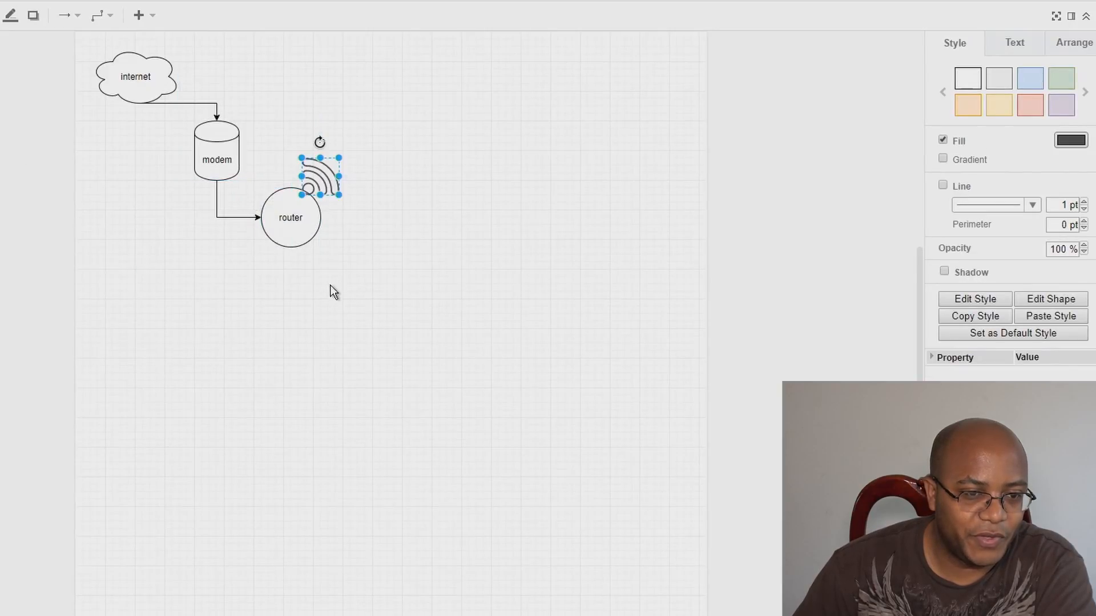
{"action": "left_click", "coordinate": [28, 363]}
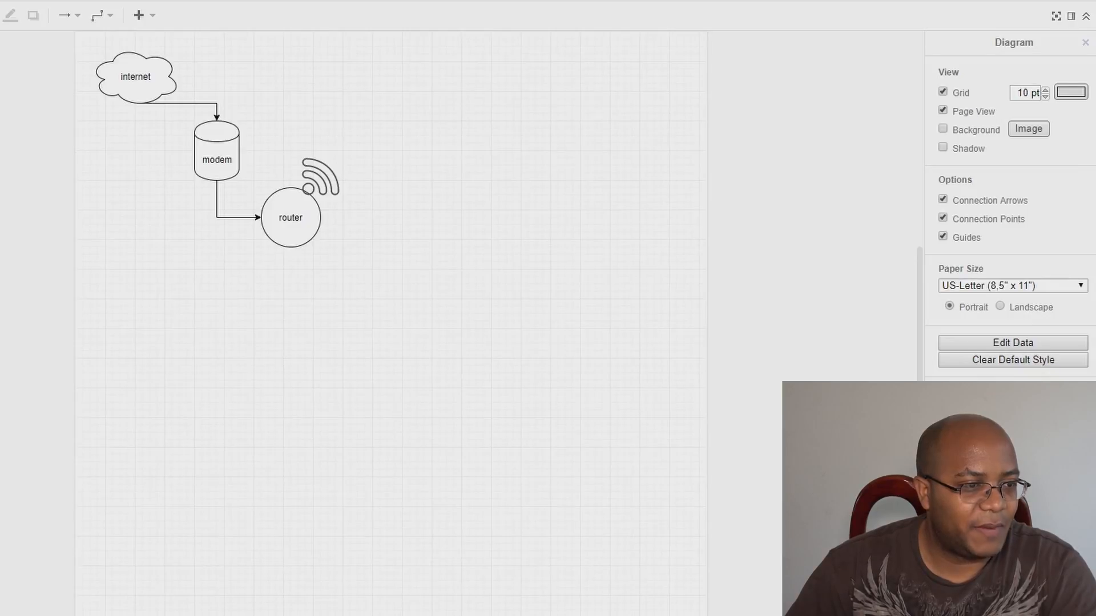
{"action": "left_click", "coordinate": [546, 217]}
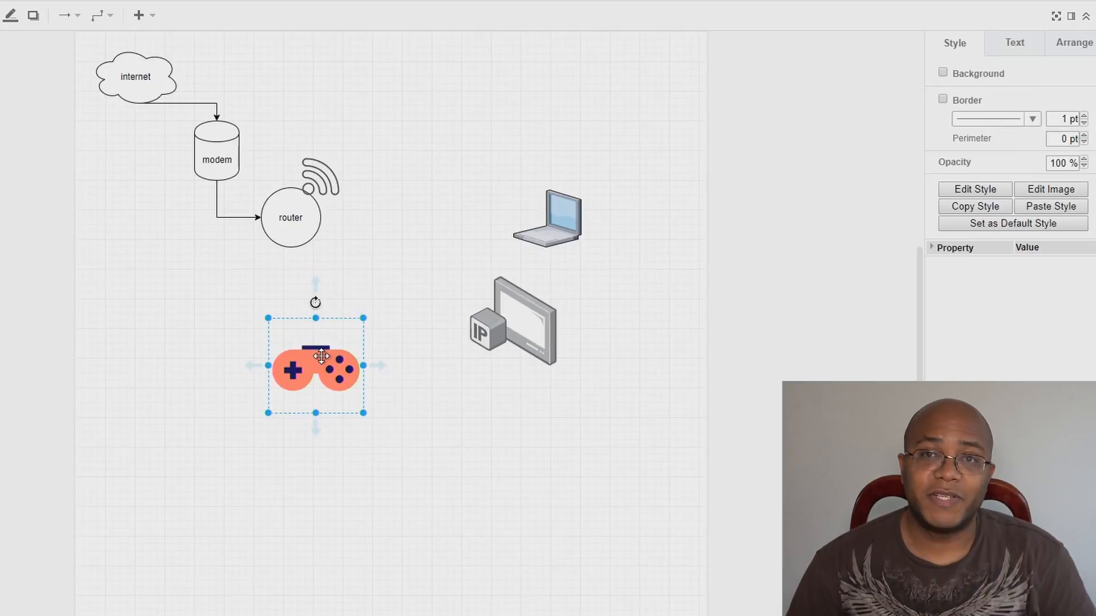
{"action": "mouse_move", "coordinate": [329, 273]}
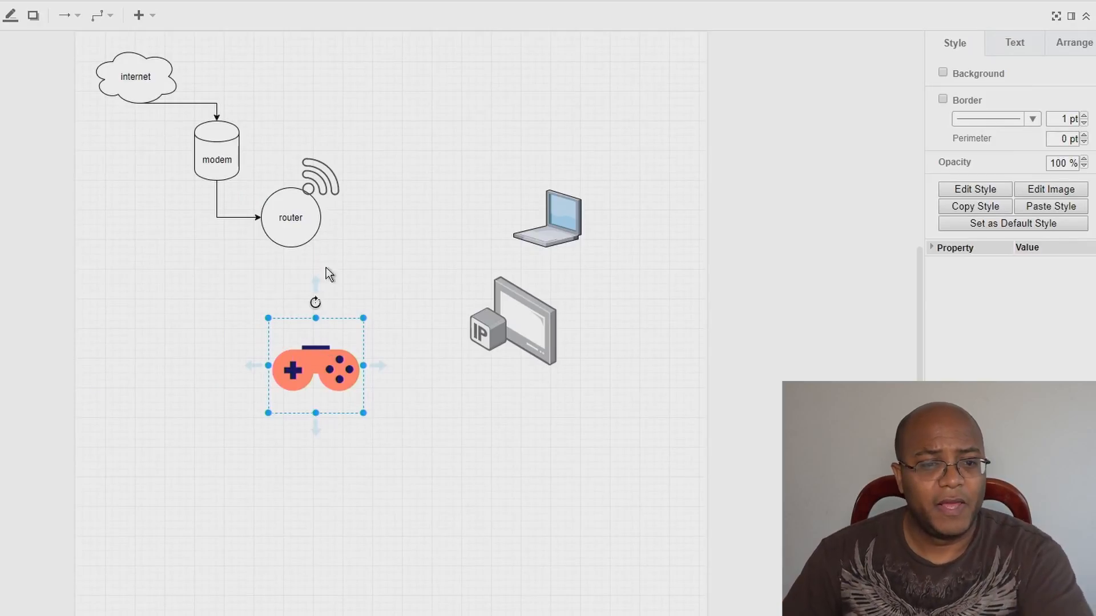
{"action": "mouse_move", "coordinate": [342, 261]}
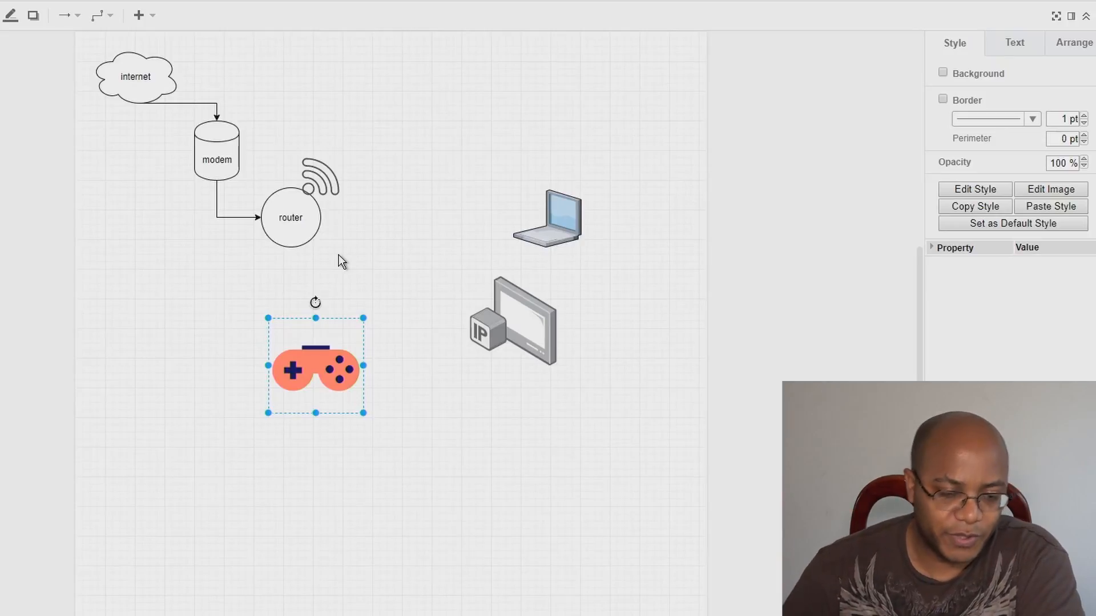
{"action": "mouse_move", "coordinate": [315, 266]}
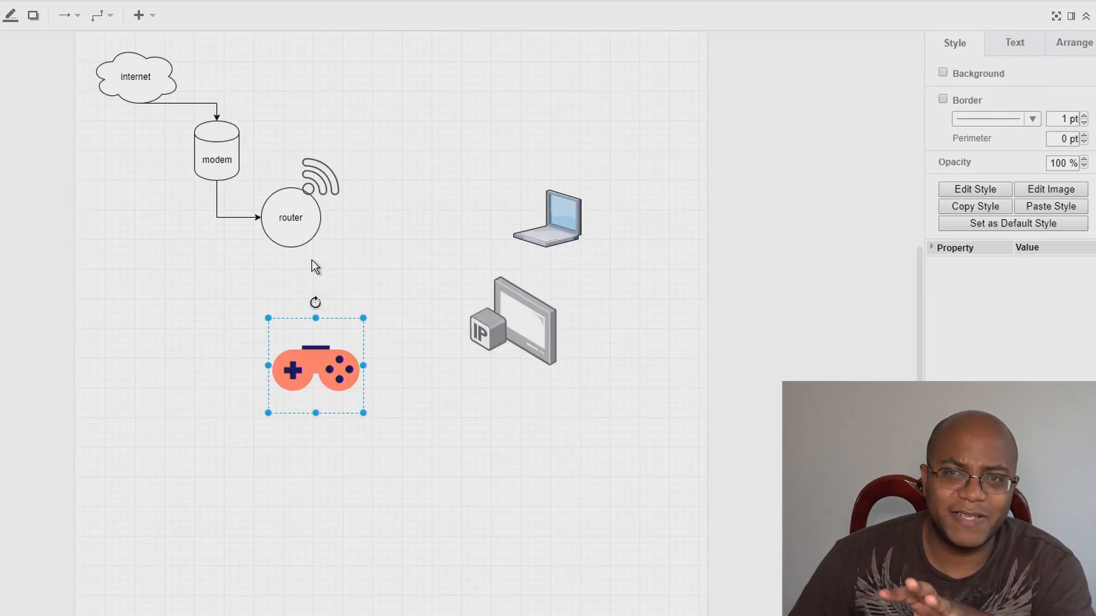
{"action": "mouse_move", "coordinate": [330, 261]}
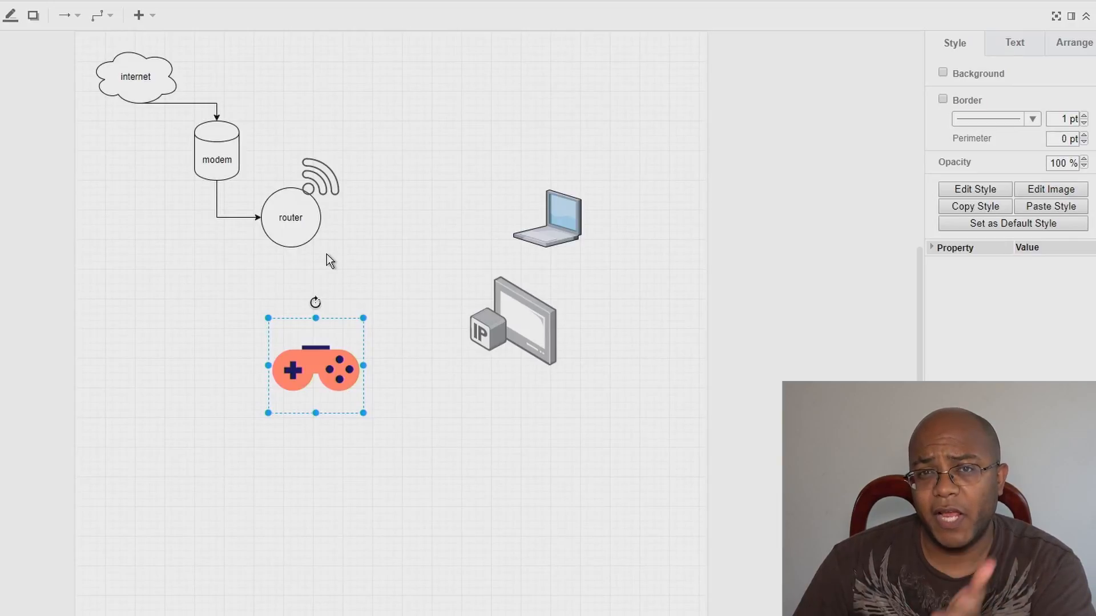
{"action": "mouse_move", "coordinate": [416, 253]}
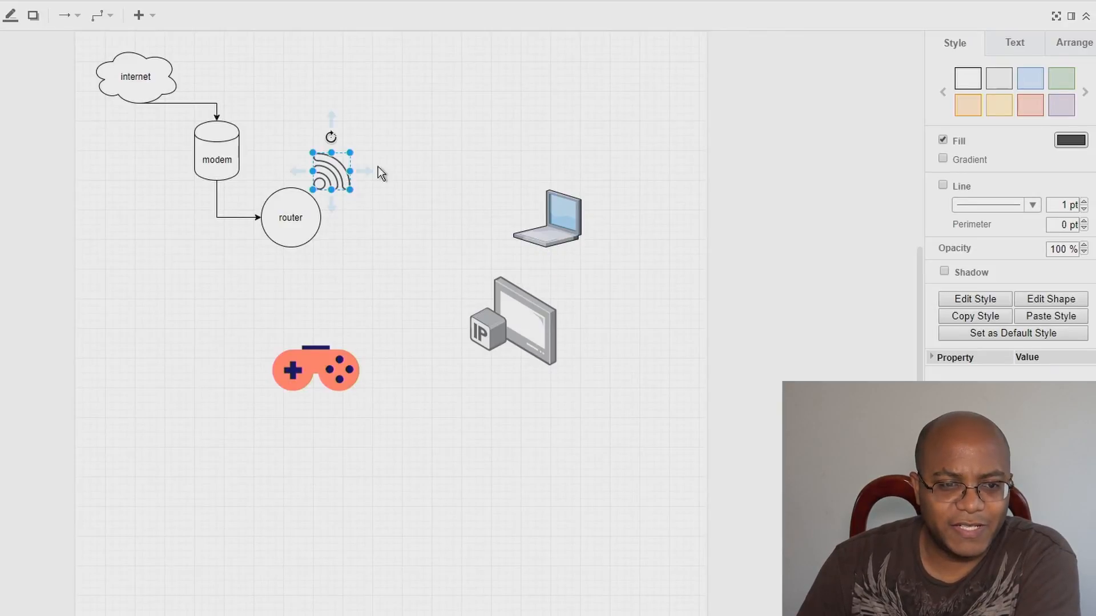
Copy the Wi-Fi access point icon
{"action": "key", "text": "Delete"}
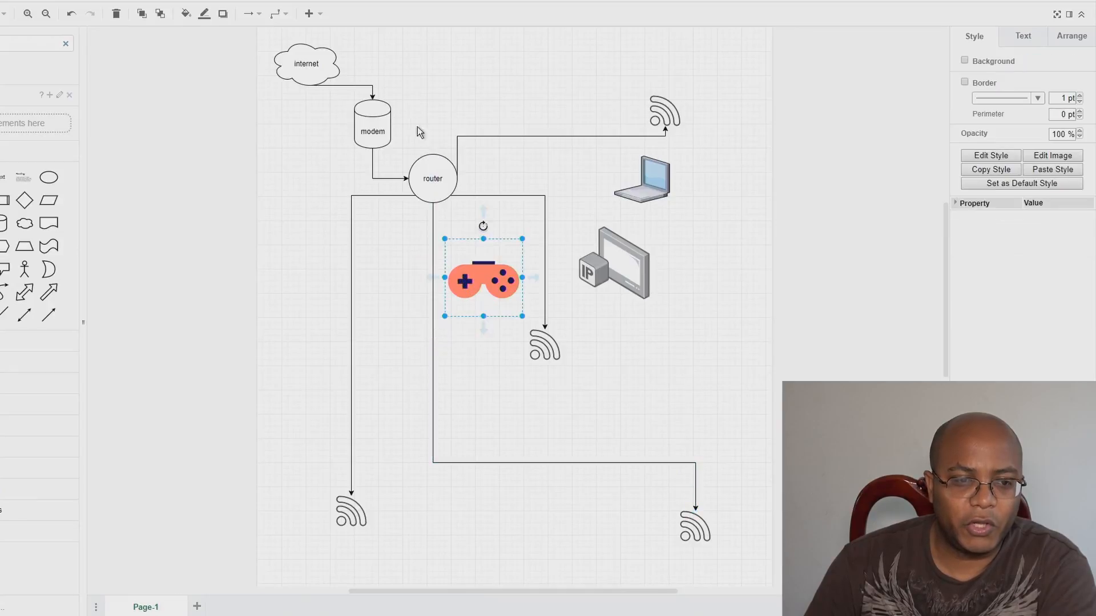
{"action": "mouse_move", "coordinate": [464, 219]}
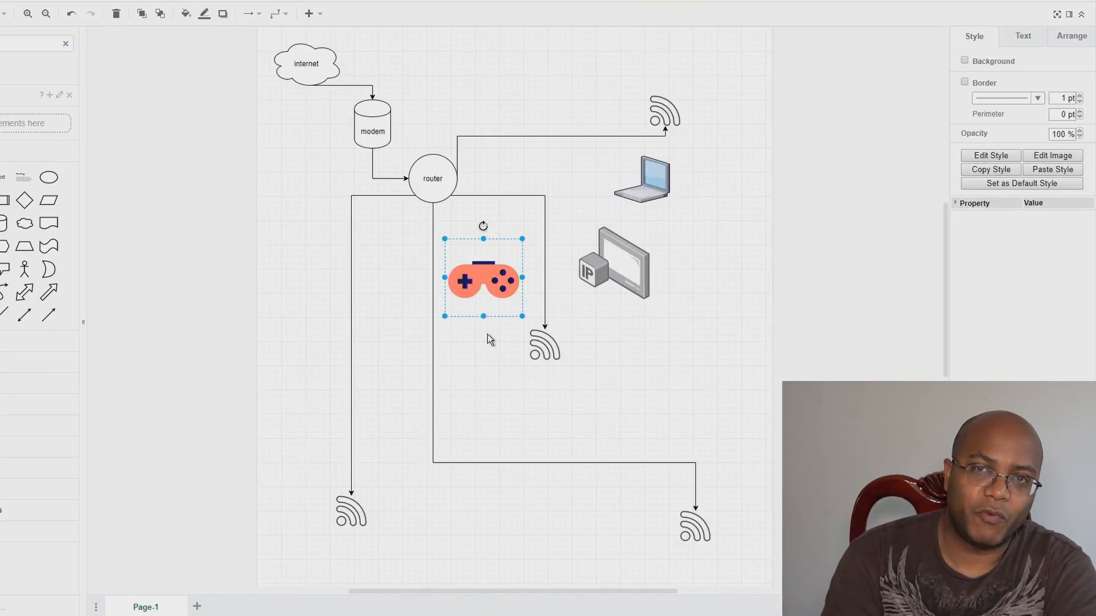
{"action": "mouse_move", "coordinate": [495, 339]}
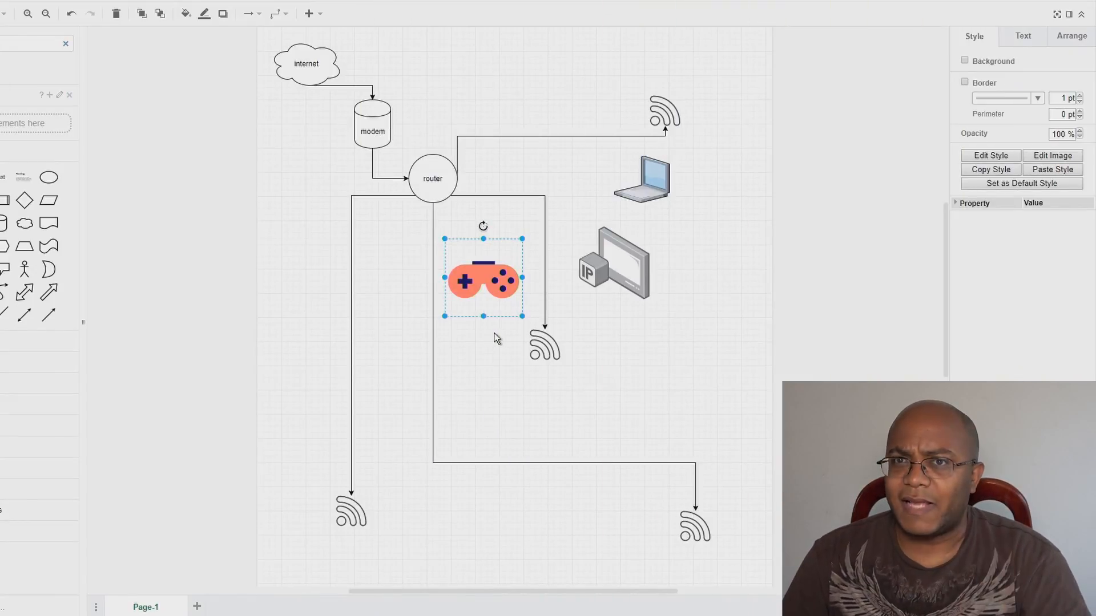
{"action": "mouse_move", "coordinate": [552, 254]}
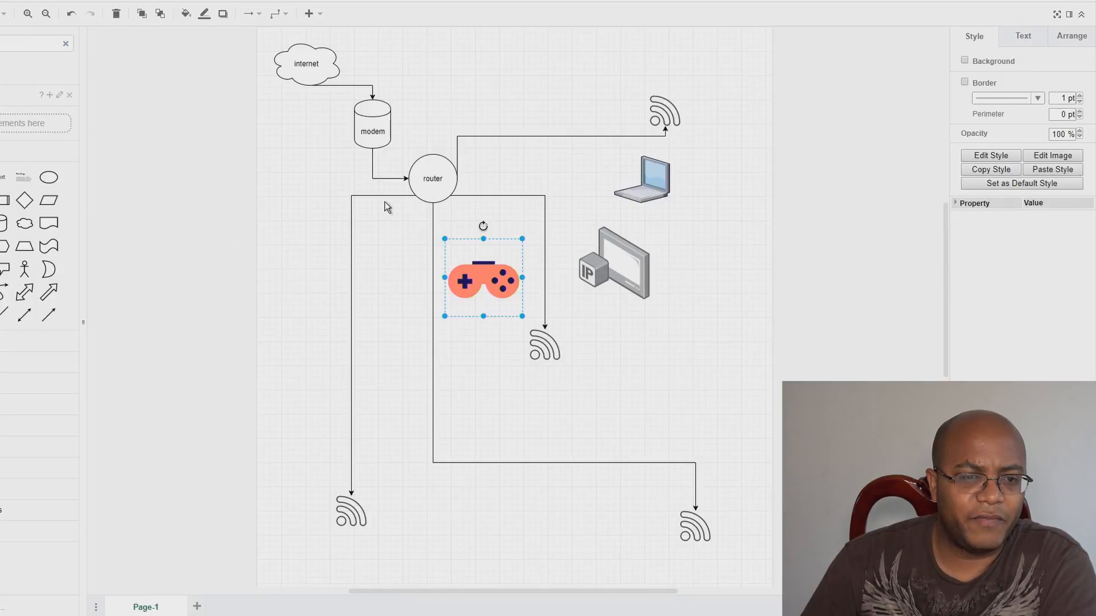
{"action": "mouse_move", "coordinate": [497, 214]}
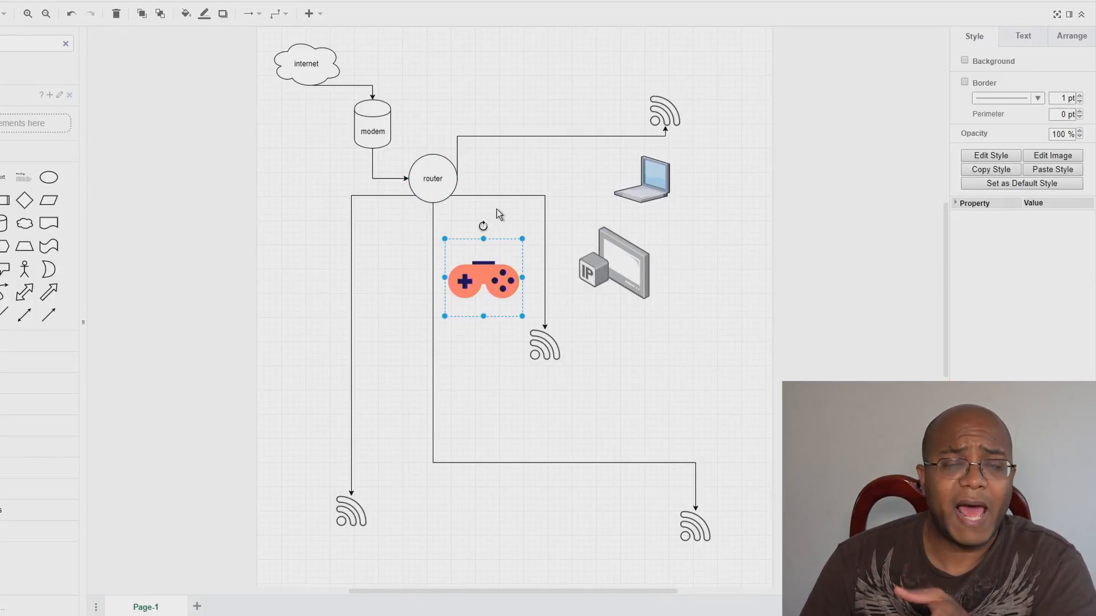
{"action": "mouse_move", "coordinate": [489, 222]}
{"action": "type", "text": "switch"}
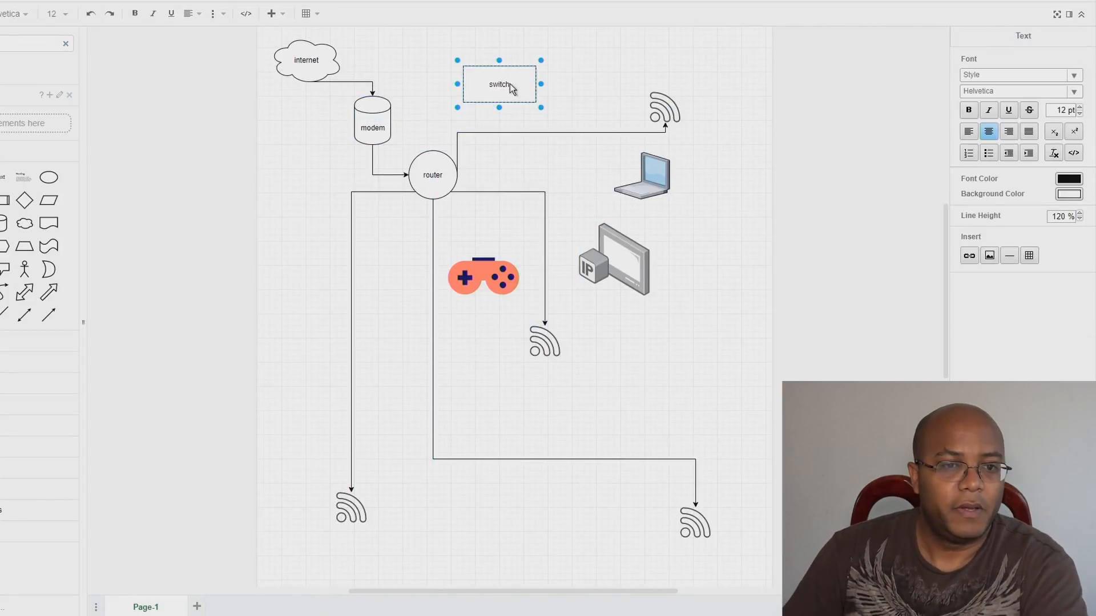
Finish the switch label and select the router's links to the top Wi-Fi icons
{"action": "left_click", "coordinate": [489, 419]}
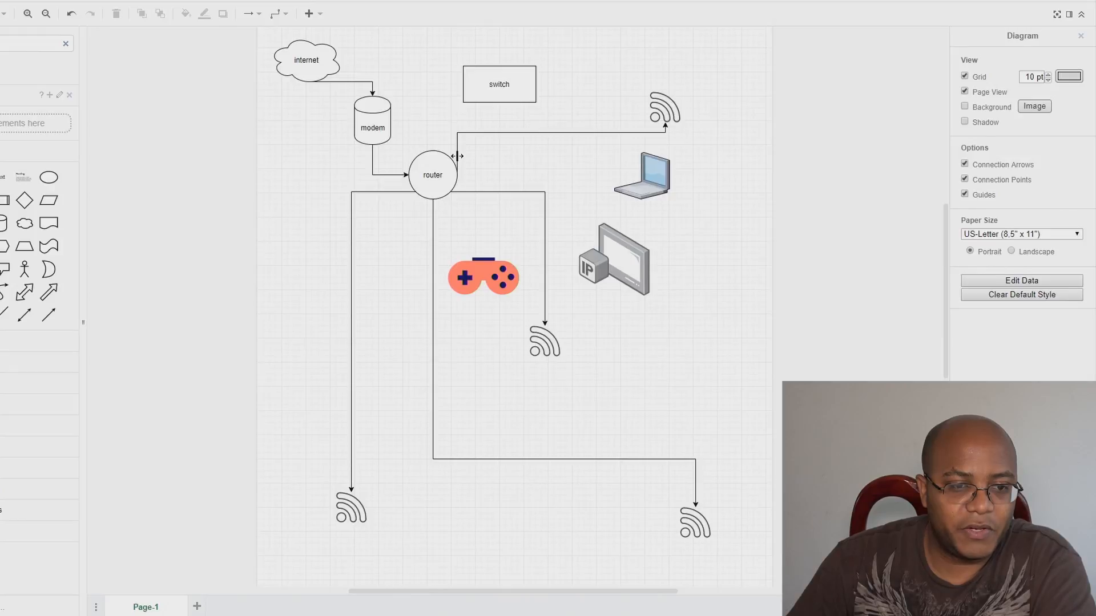
{"action": "left_click", "coordinate": [498, 85]}
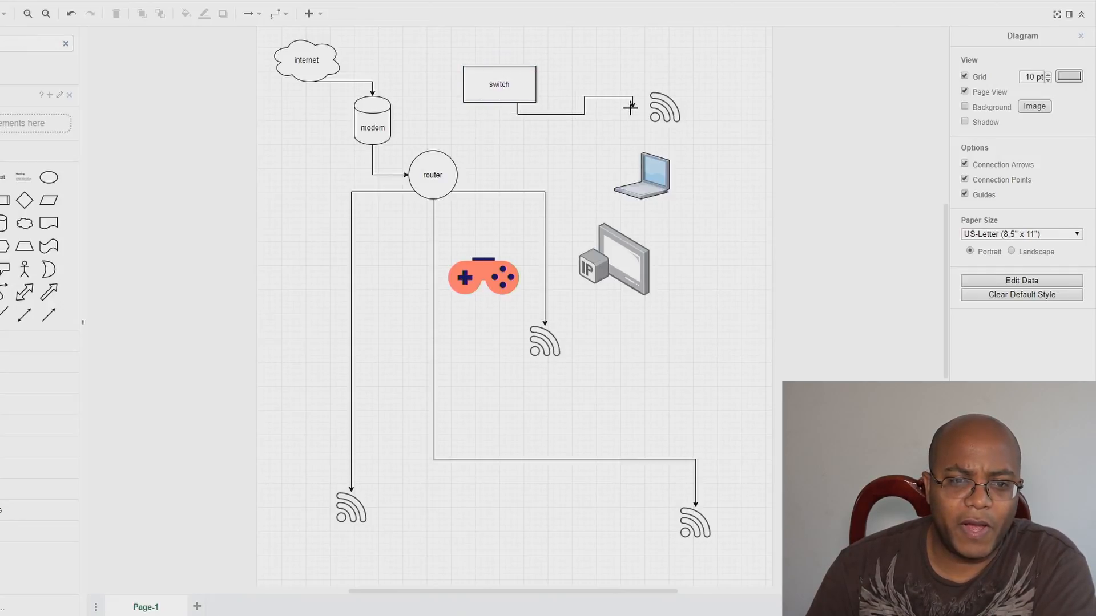
{"action": "left_click", "coordinate": [496, 190]}
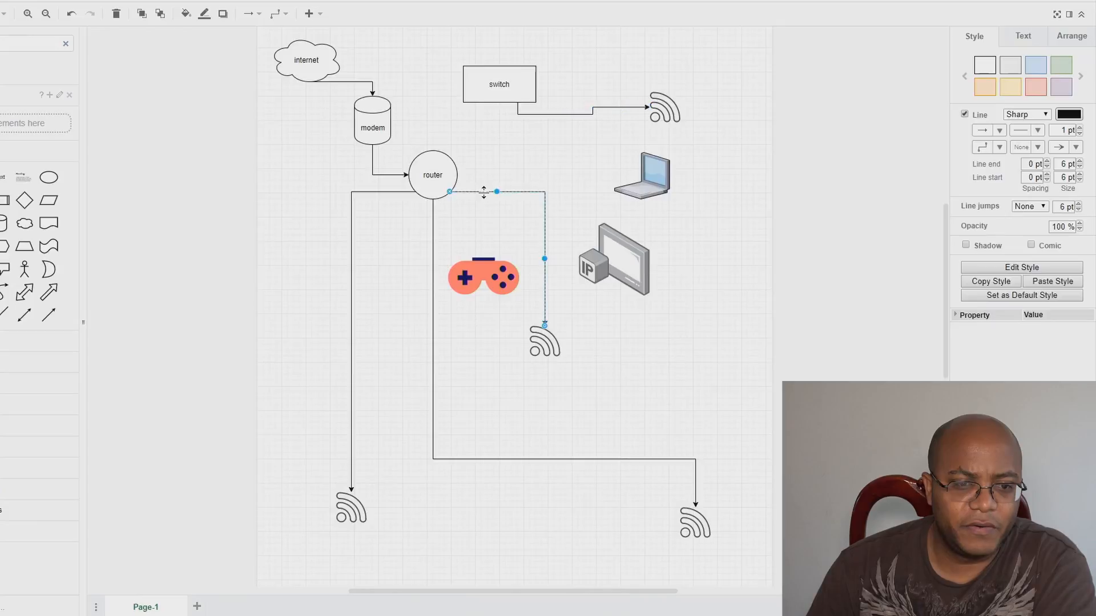
{"action": "left_click", "coordinate": [499, 84]}
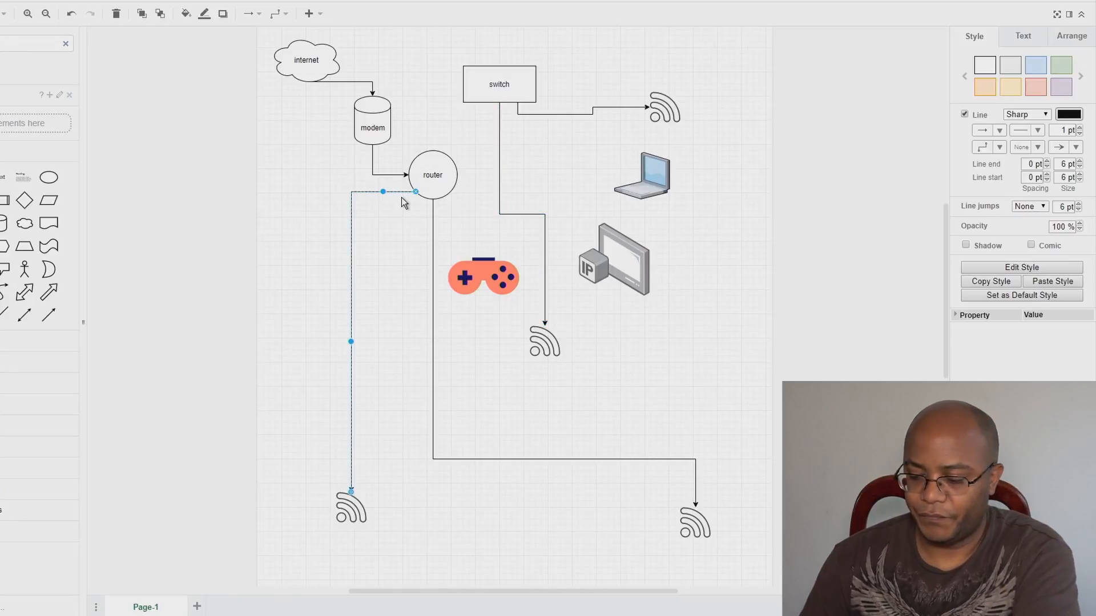
{"action": "left_click", "coordinate": [498, 84]}
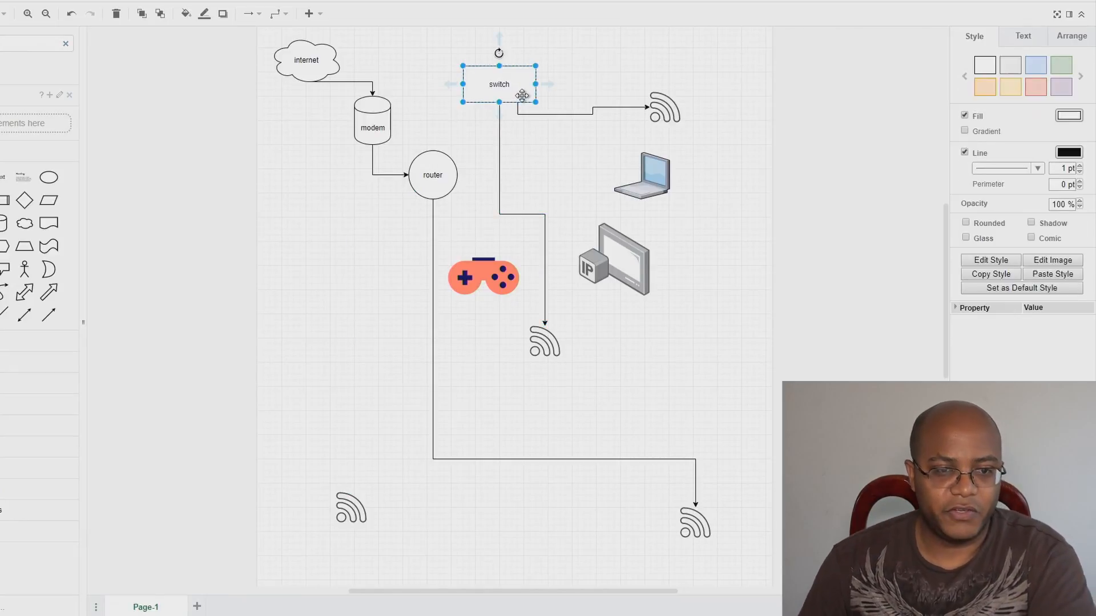
Connect the top switch to the router and to the lower switch
{"action": "left_click", "coordinate": [350, 330]}
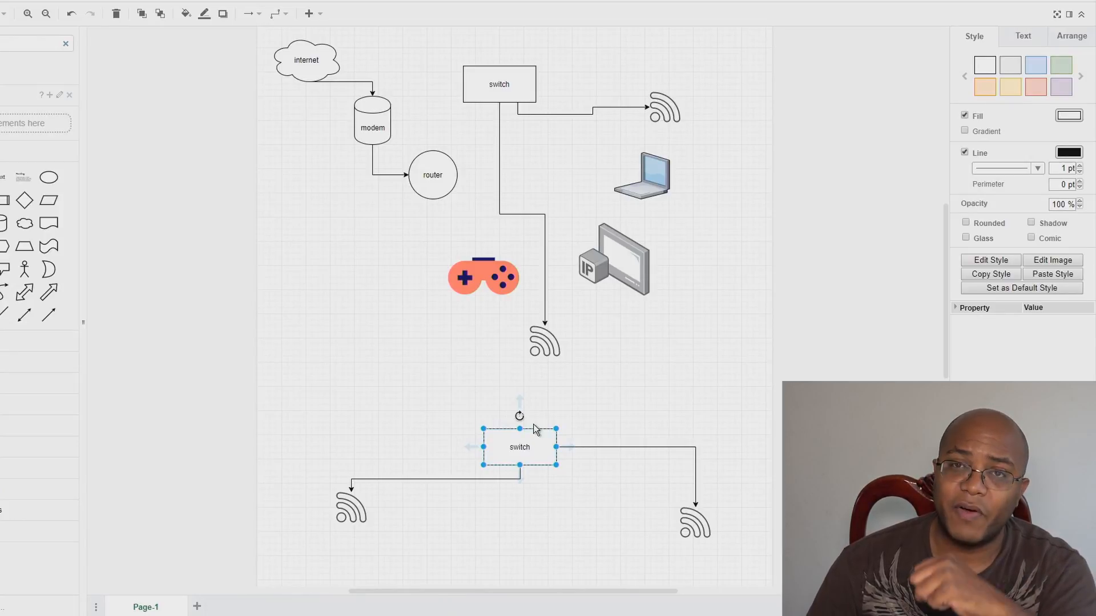
{"action": "mouse_move", "coordinate": [516, 178]}
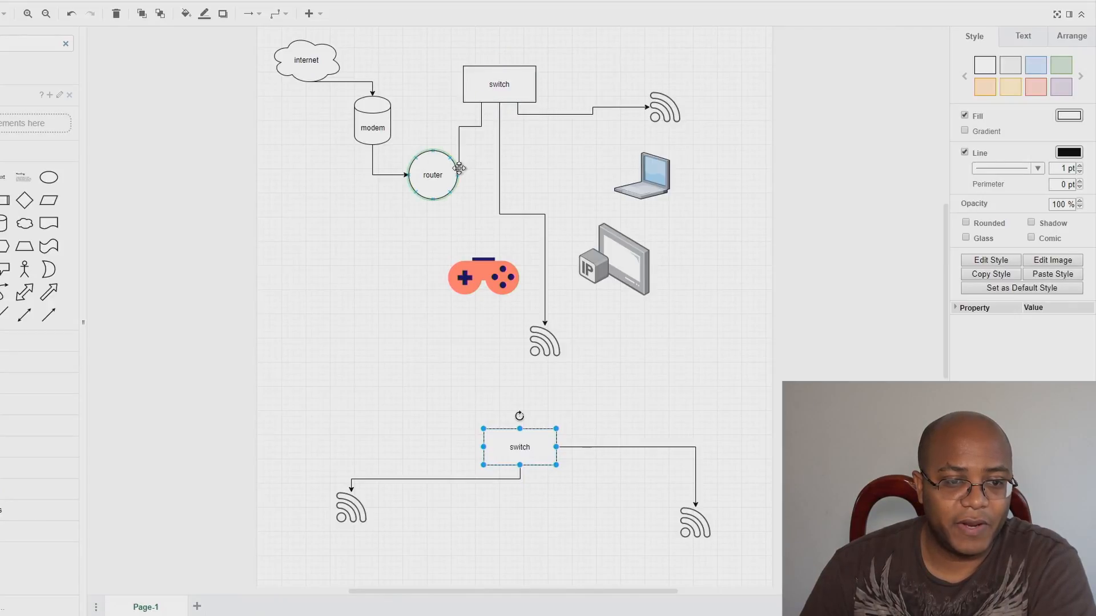
{"action": "left_click", "coordinate": [480, 138]}
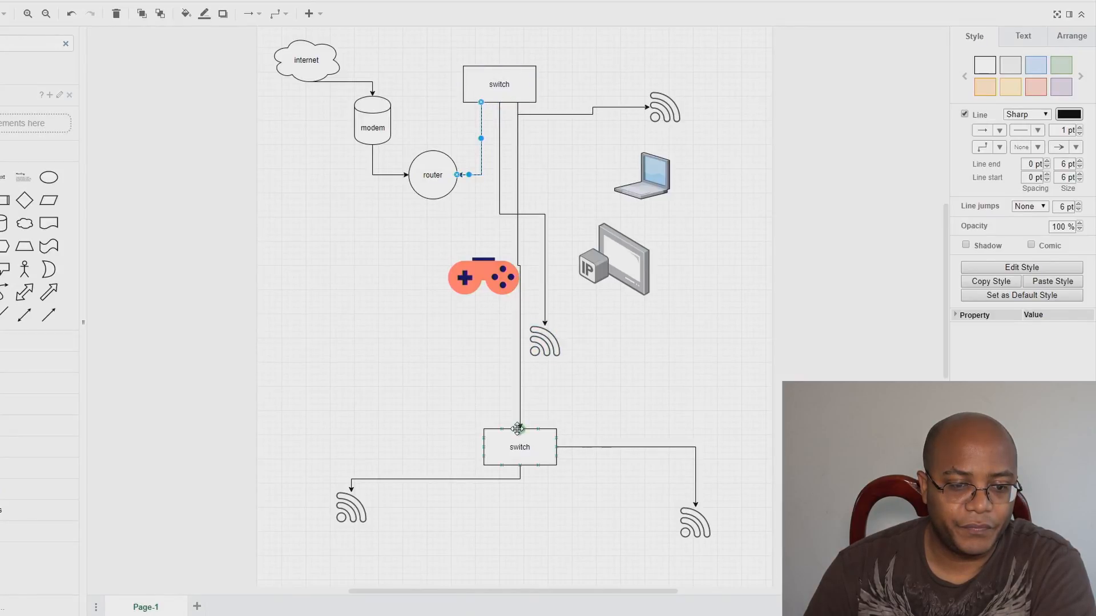
{"action": "left_click", "coordinate": [483, 278]}
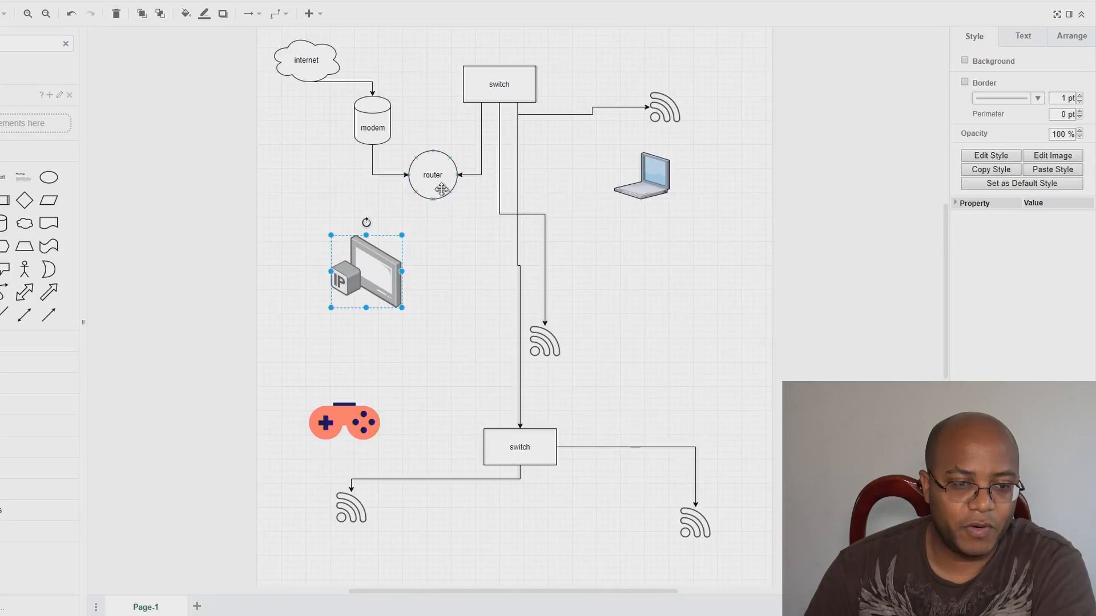
{"action": "mouse_move", "coordinate": [417, 225]}
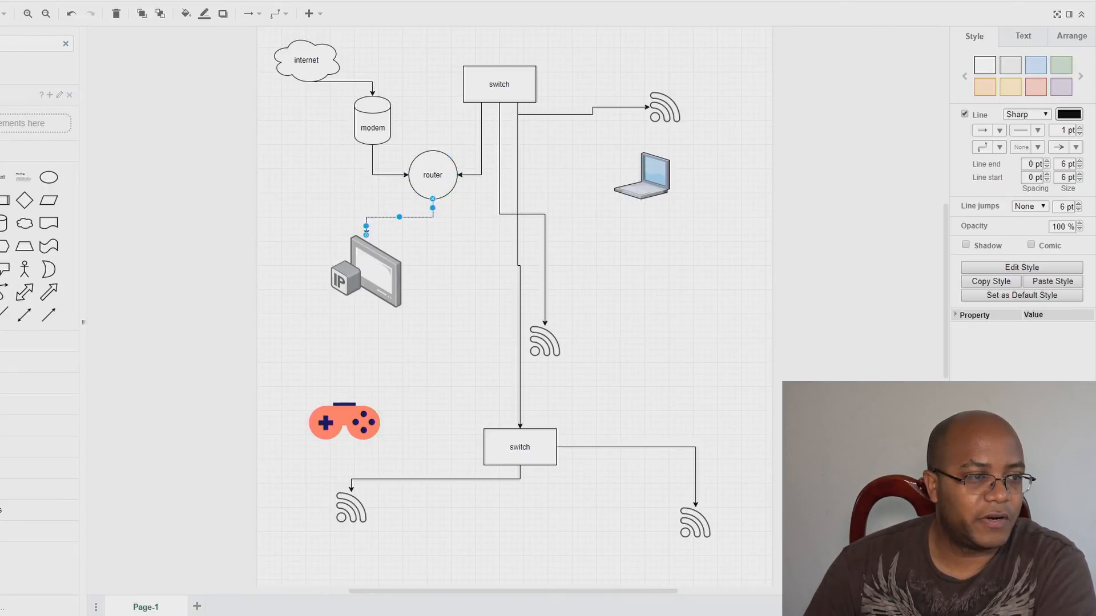
{"action": "mouse_move", "coordinate": [71, 94]}
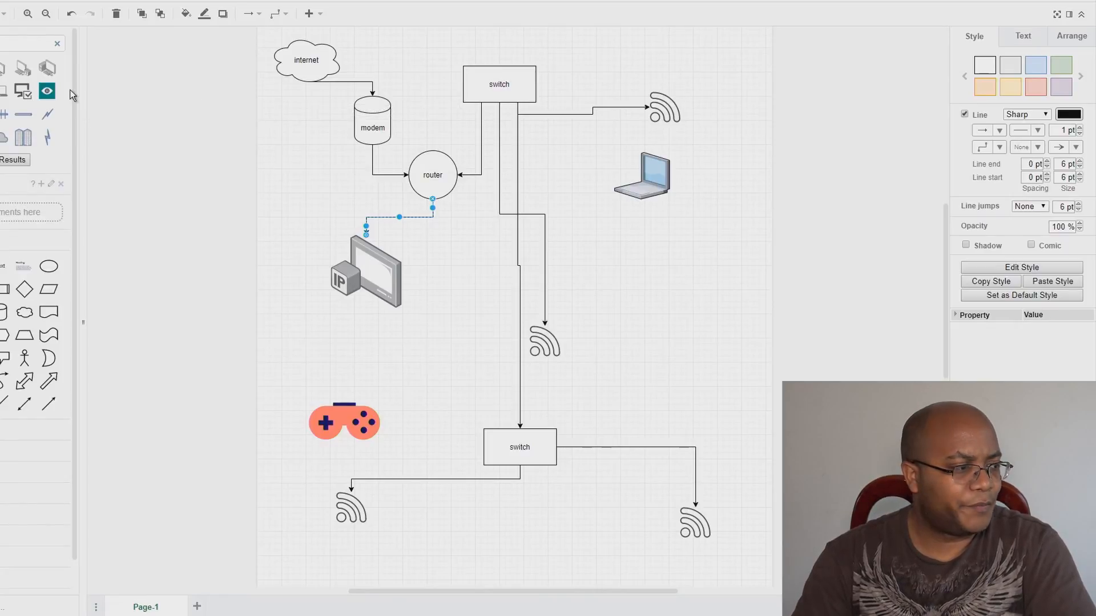
{"action": "mouse_move", "coordinate": [25, 122]}
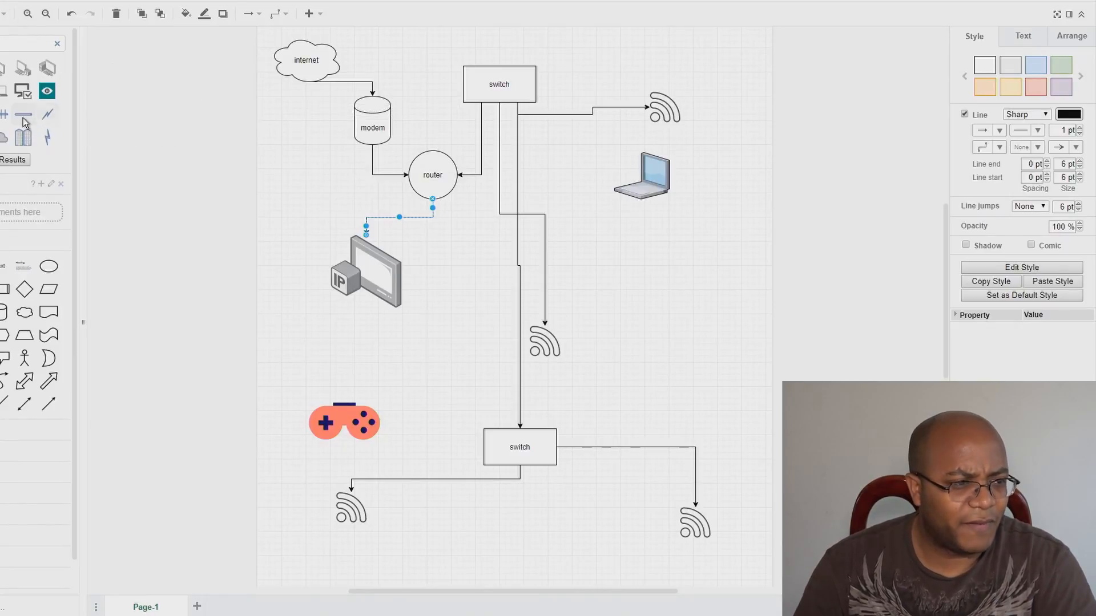
{"action": "mouse_move", "coordinate": [23, 68]}
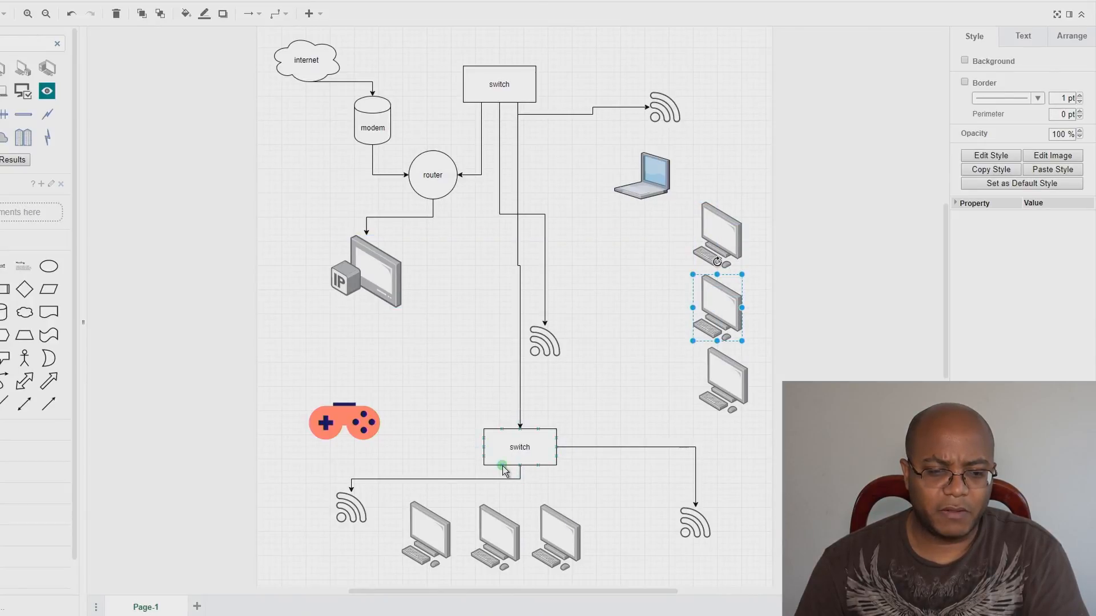
Select one of the desktop computer icons
{"action": "left_click", "coordinate": [501, 466]}
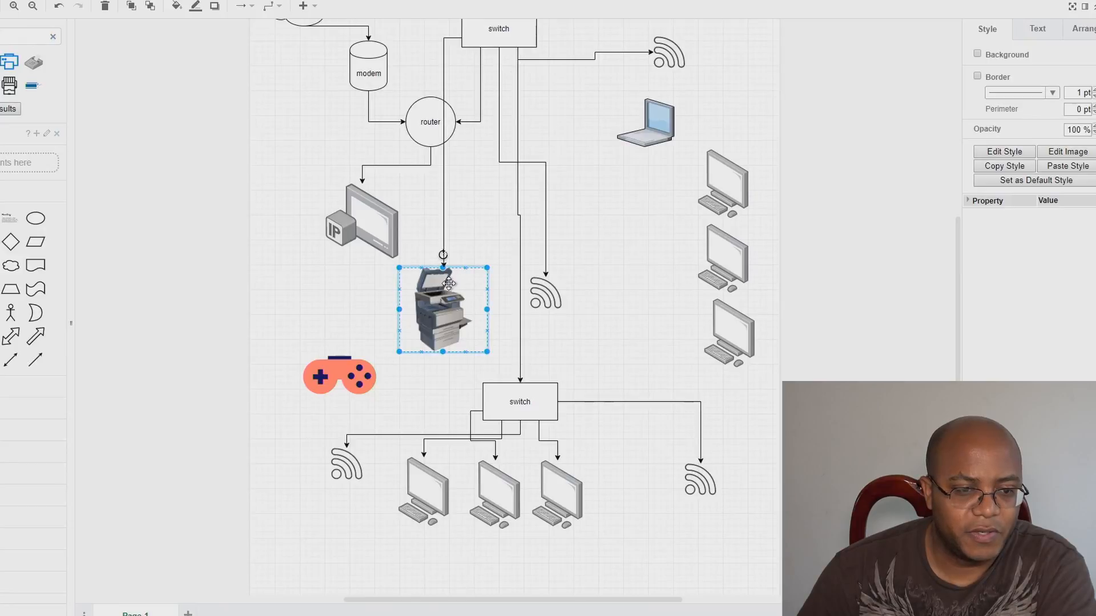
Move the router down and left beneath the modem
{"action": "left_click", "coordinate": [429, 122]}
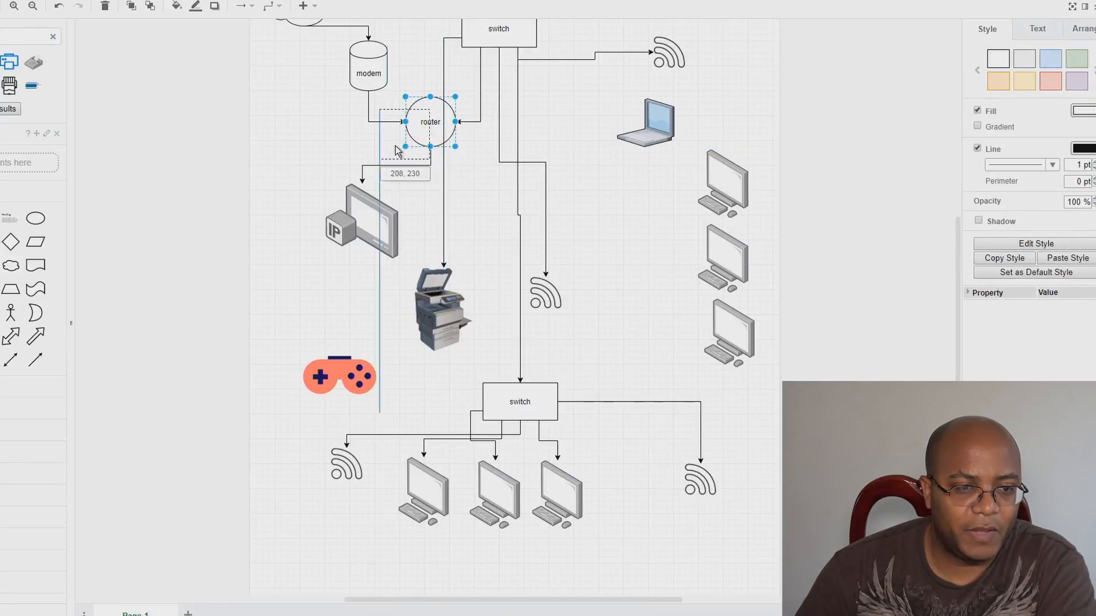
{"action": "left_click_drag", "start_coordinate": [430, 122], "coordinate": [345, 128]}
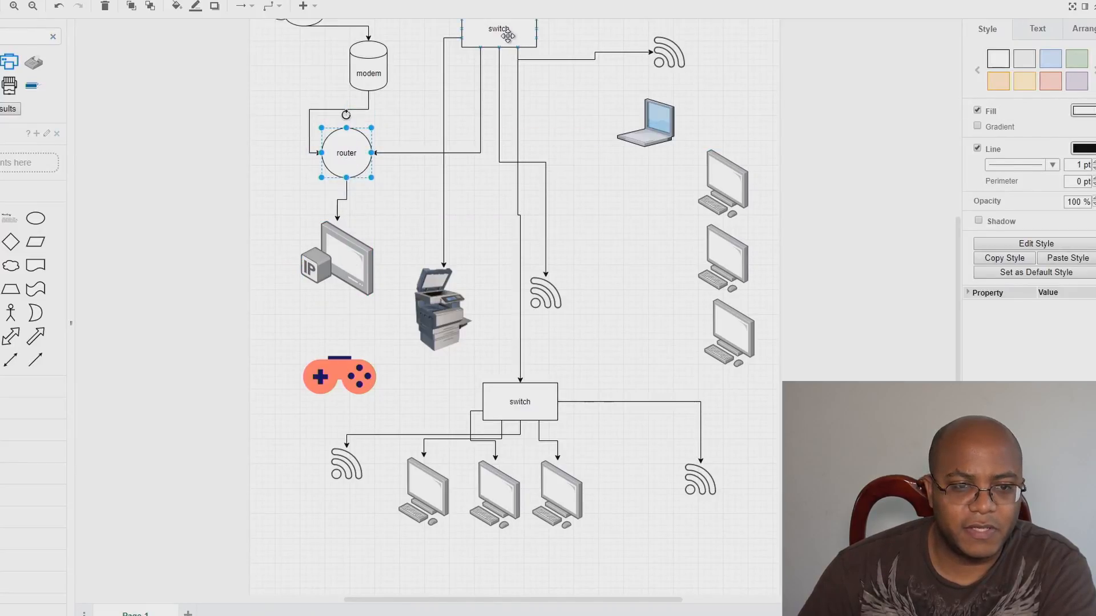
{"action": "scroll", "scroll_direction": "up", "scroll_amount": 3}
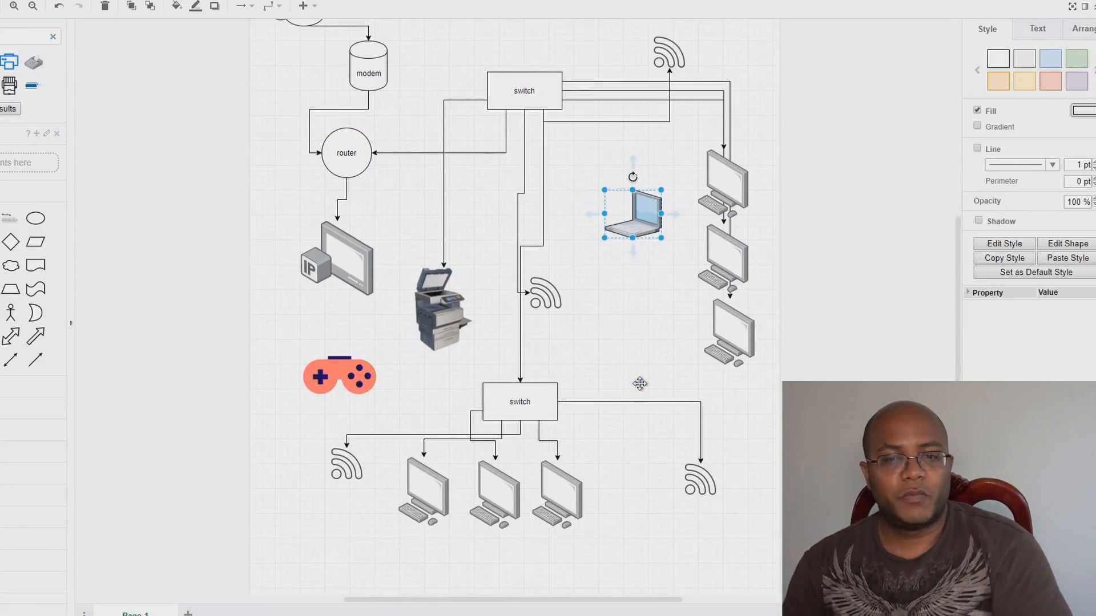
{"action": "mouse_move", "coordinate": [960, 344]}
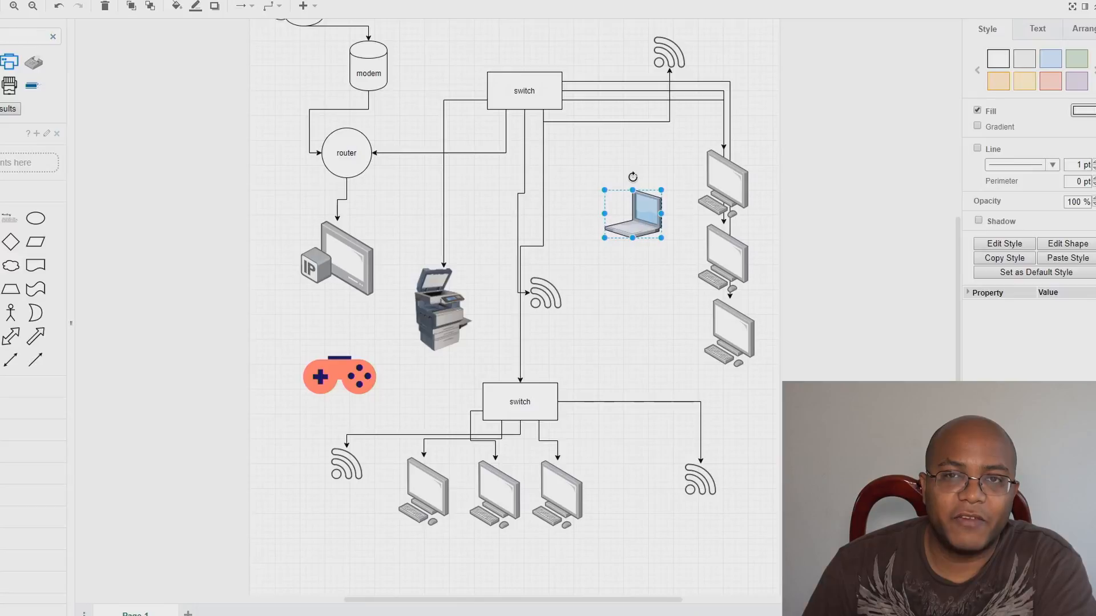
{"action": "mouse_move", "coordinate": [829, 374]}
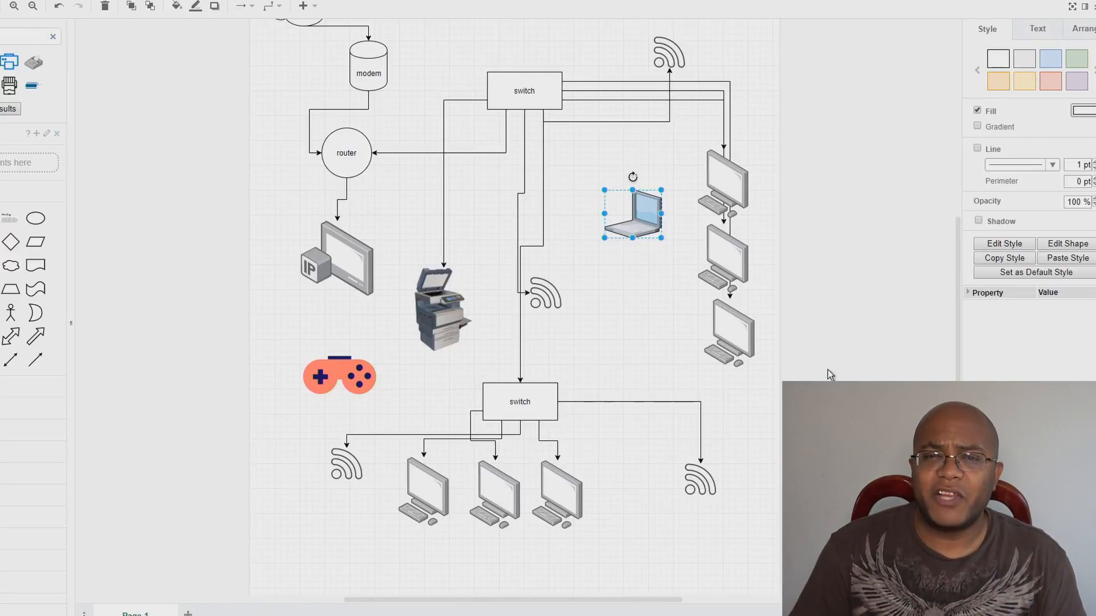
{"action": "mouse_move", "coordinate": [978, 325]}
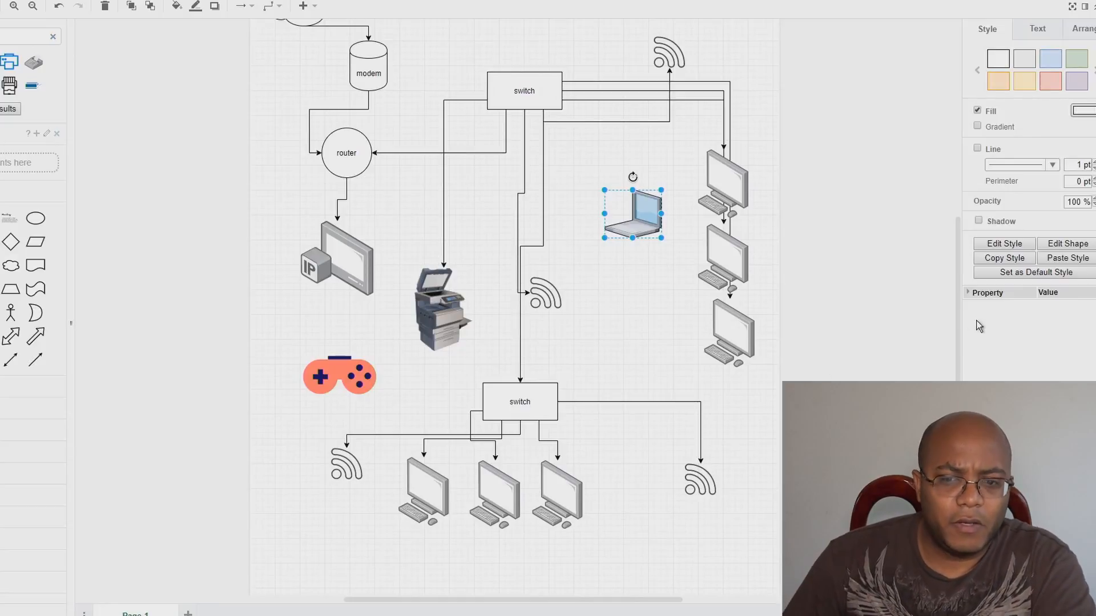
{"action": "mouse_move", "coordinate": [943, 345]}
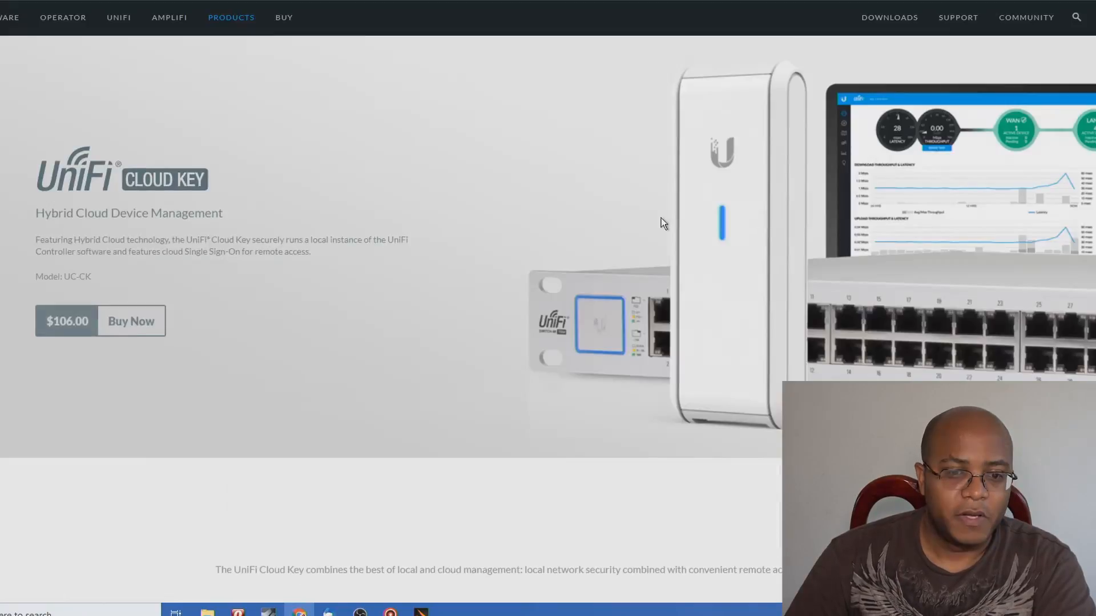
{"action": "mouse_move", "coordinate": [730, 323]}
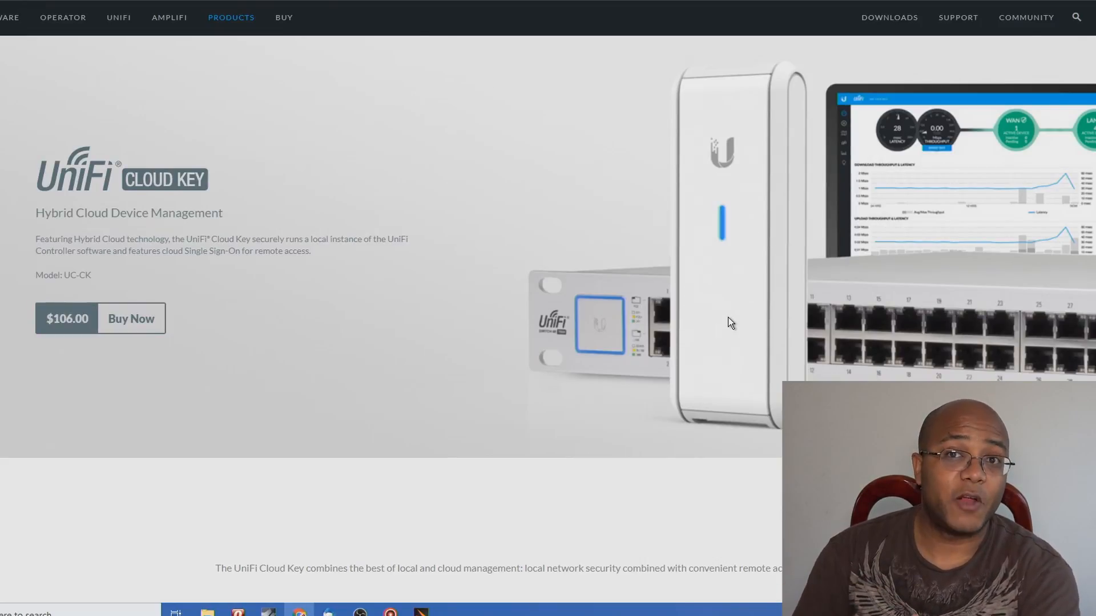
{"action": "mouse_move", "coordinate": [591, 302]}
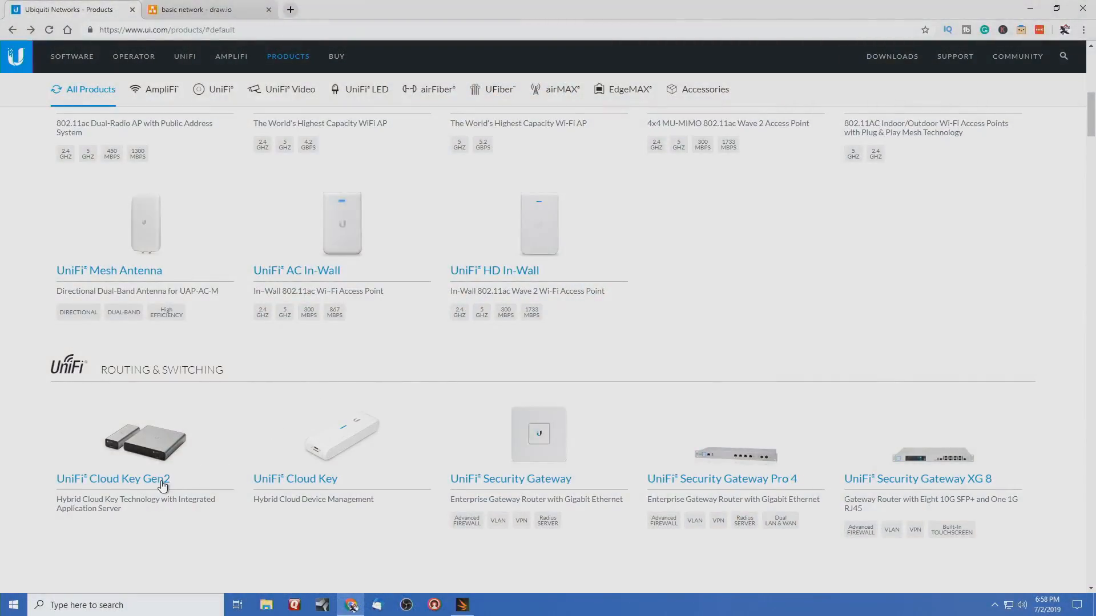
Scroll through the Cloud Key Gen2 page, then go to the UniFi controller software page
{"action": "left_click", "coordinate": [112, 479]}
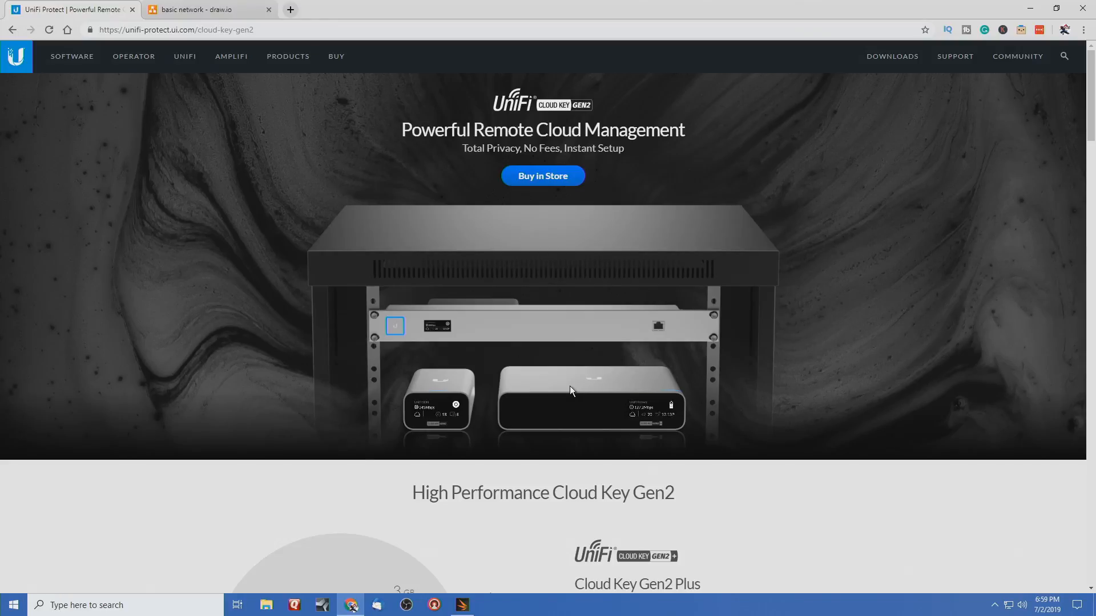
{"action": "scroll", "scroll_direction": "down", "scroll_amount": 3}
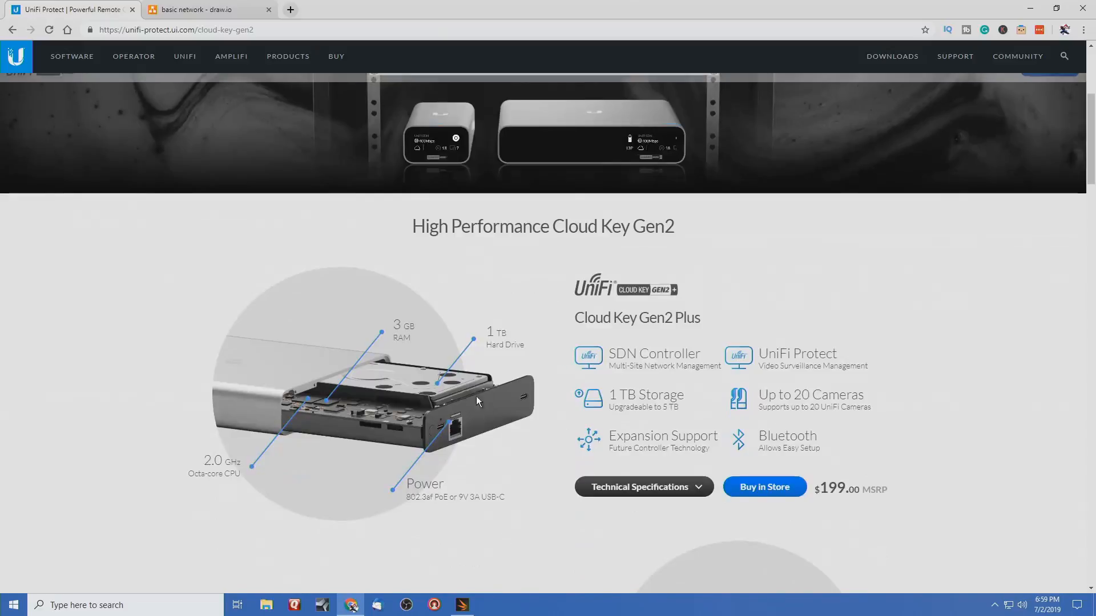
{"action": "left_click", "coordinate": [71, 56]}
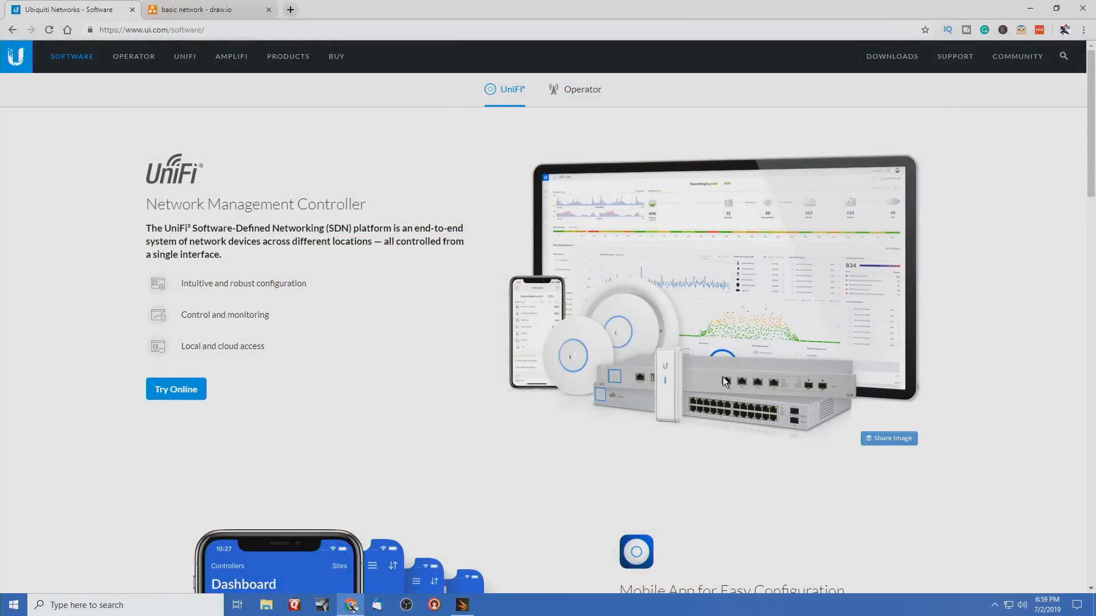
{"action": "mouse_move", "coordinate": [713, 361]}
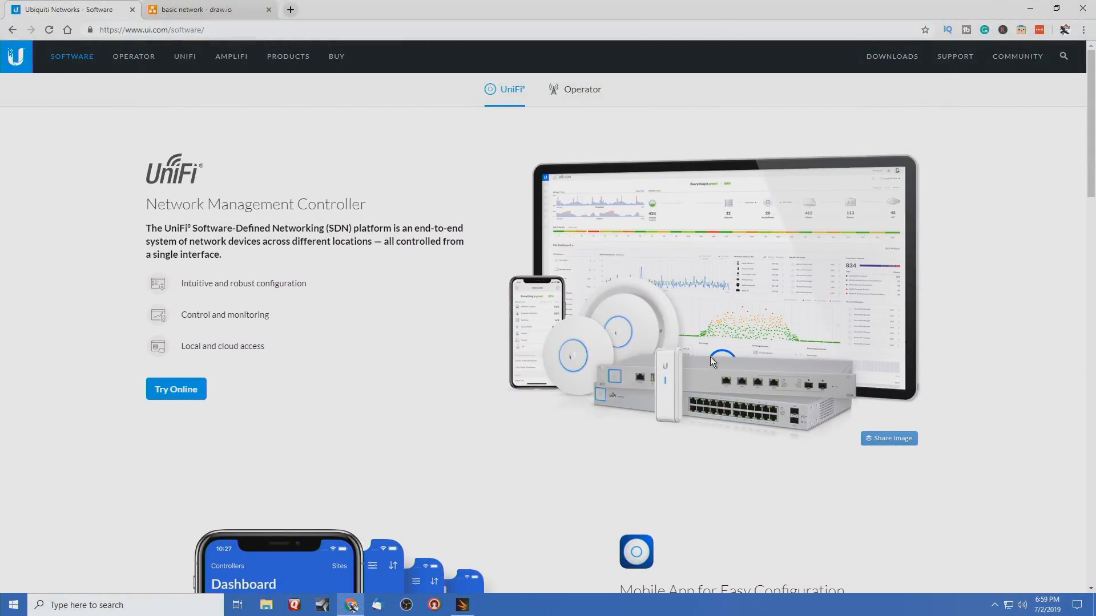
{"action": "mouse_move", "coordinate": [695, 336]}
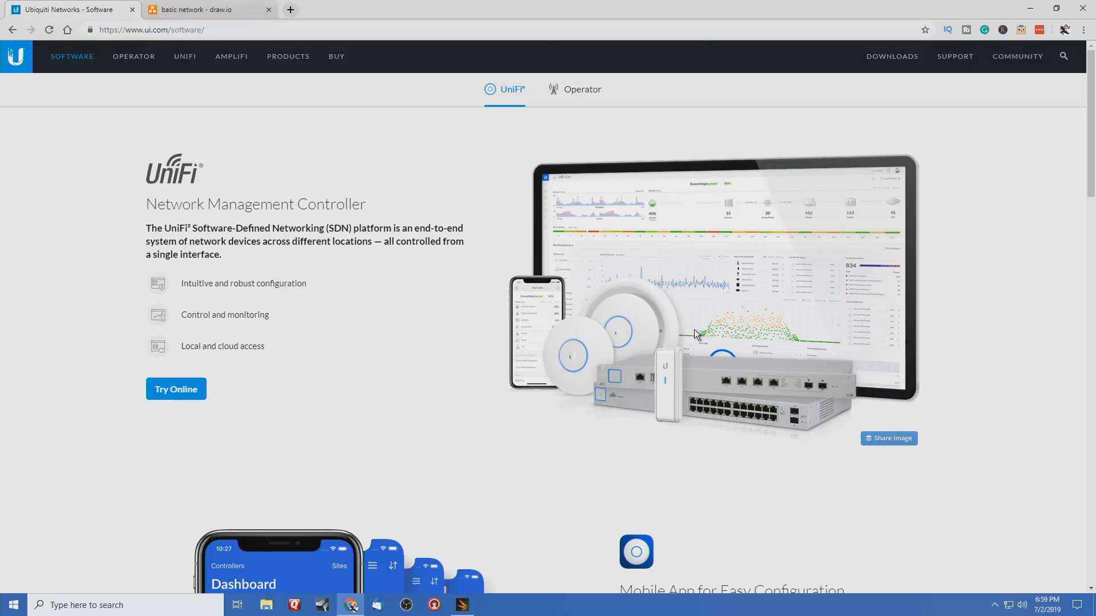
{"action": "mouse_move", "coordinate": [652, 298]}
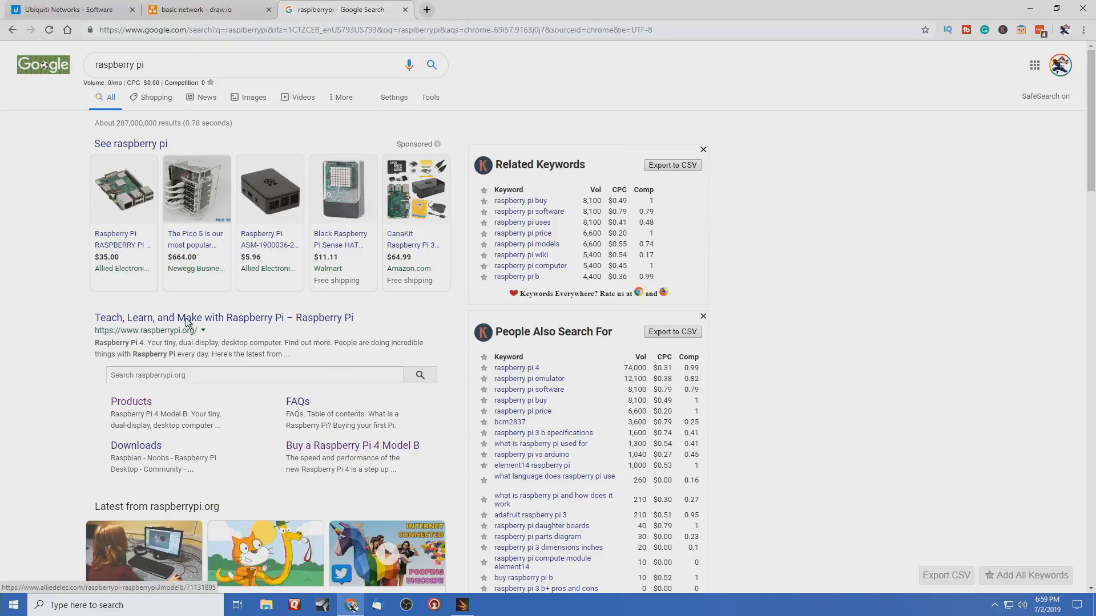
Open the raspberrypi.org result from the Google search
{"action": "left_click", "coordinate": [224, 317]}
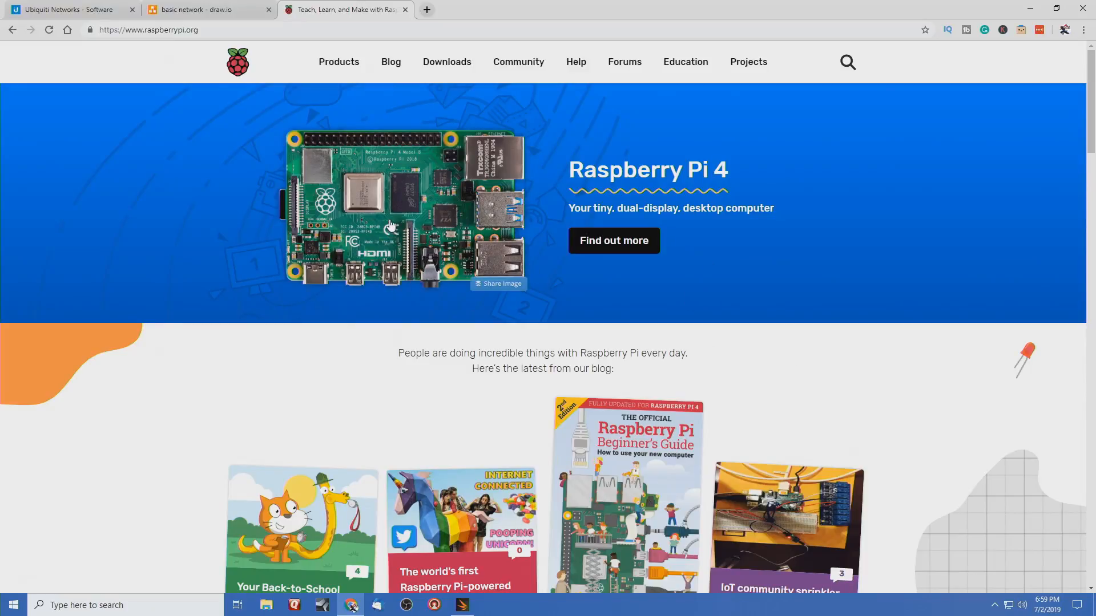
{"action": "mouse_move", "coordinate": [393, 197]}
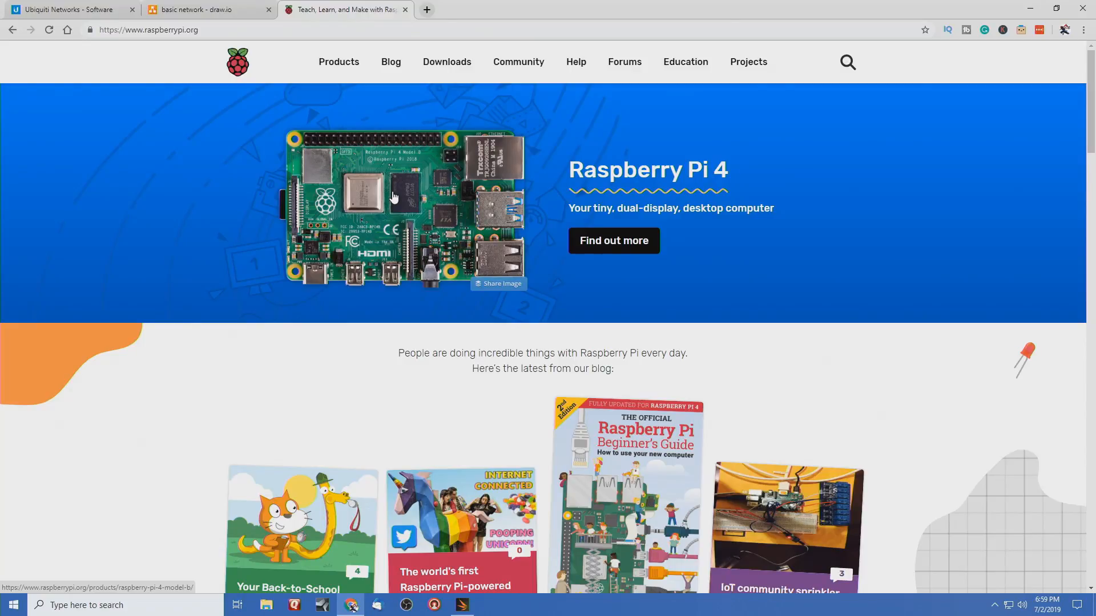
{"action": "mouse_move", "coordinate": [411, 241]}
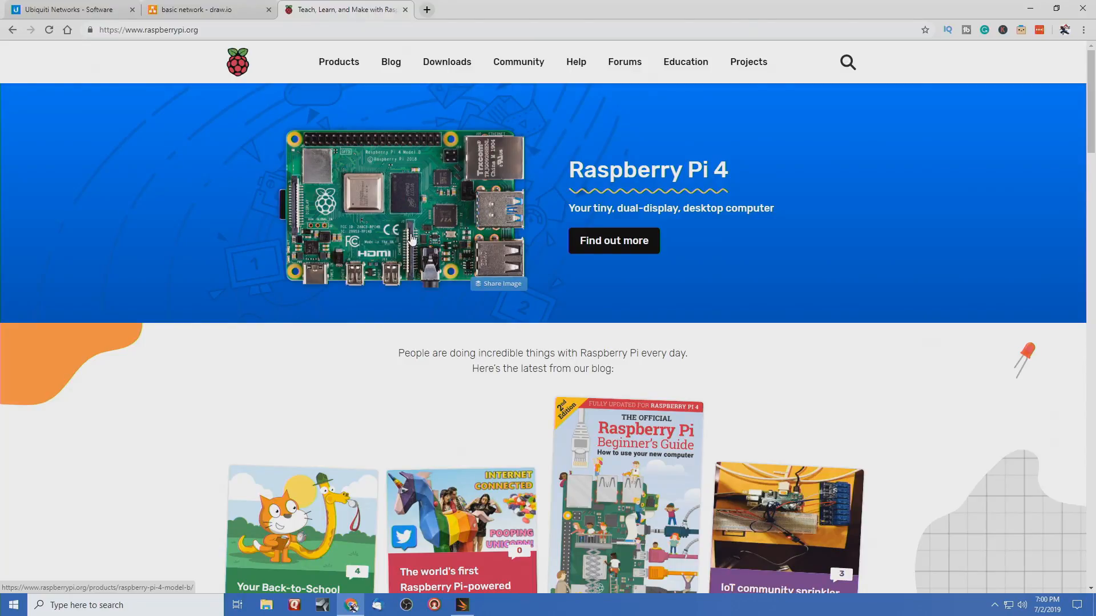
{"action": "mouse_move", "coordinate": [465, 208]}
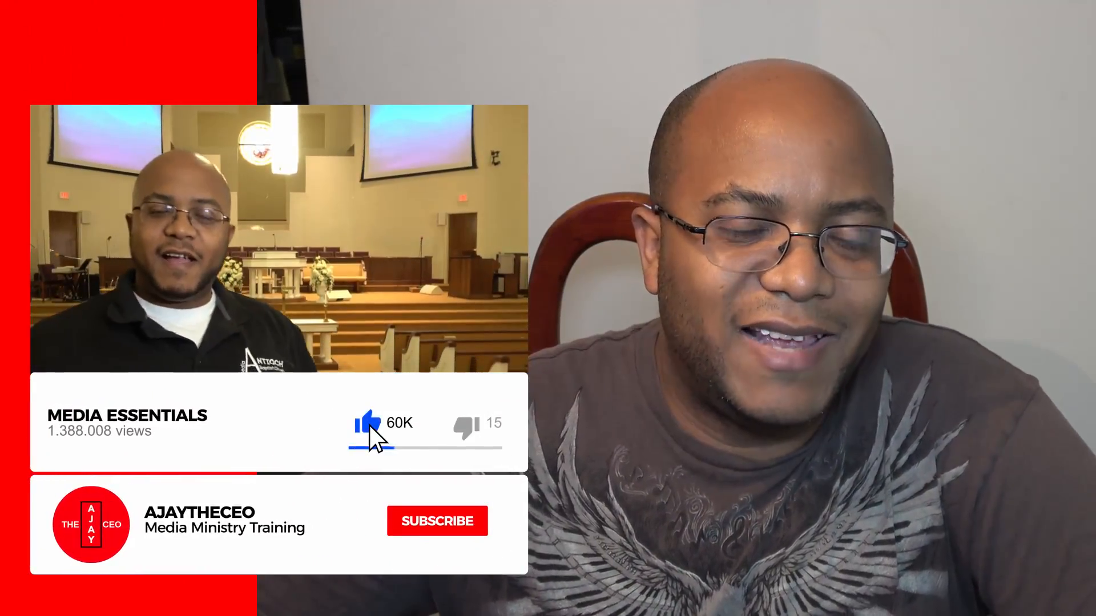
{"action": "left_click", "coordinate": [437, 520]}
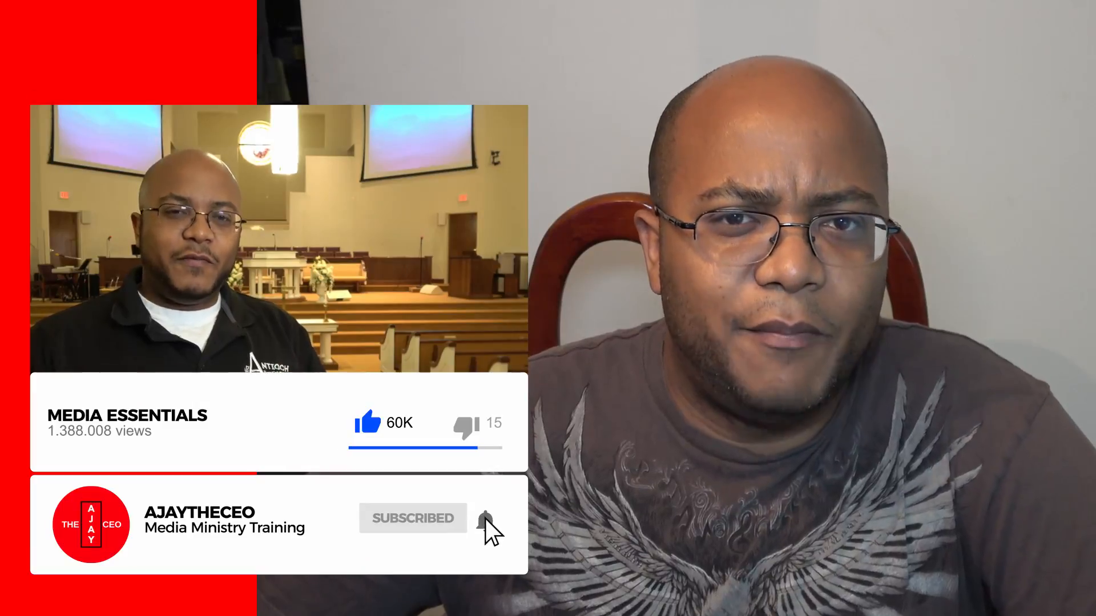